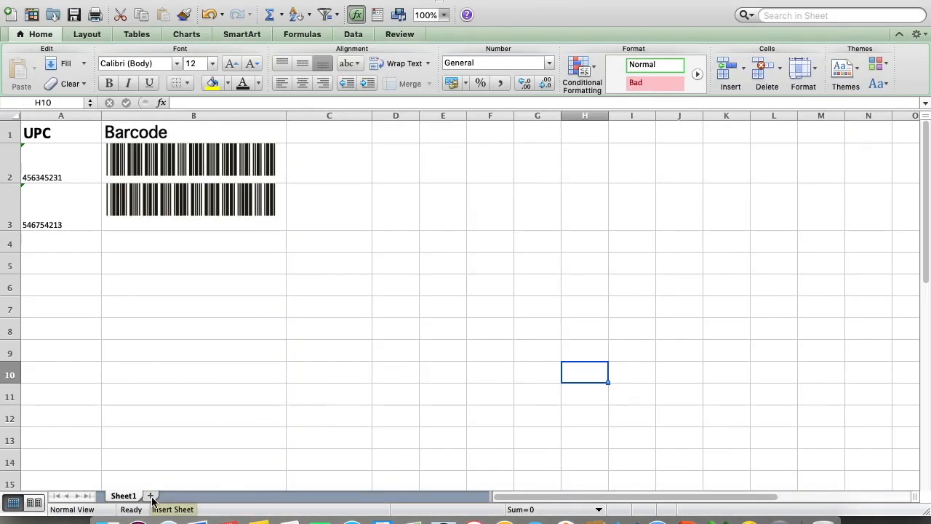
# Add a new blank worksheet and widen columns A and B
pyautogui.click(150, 496)
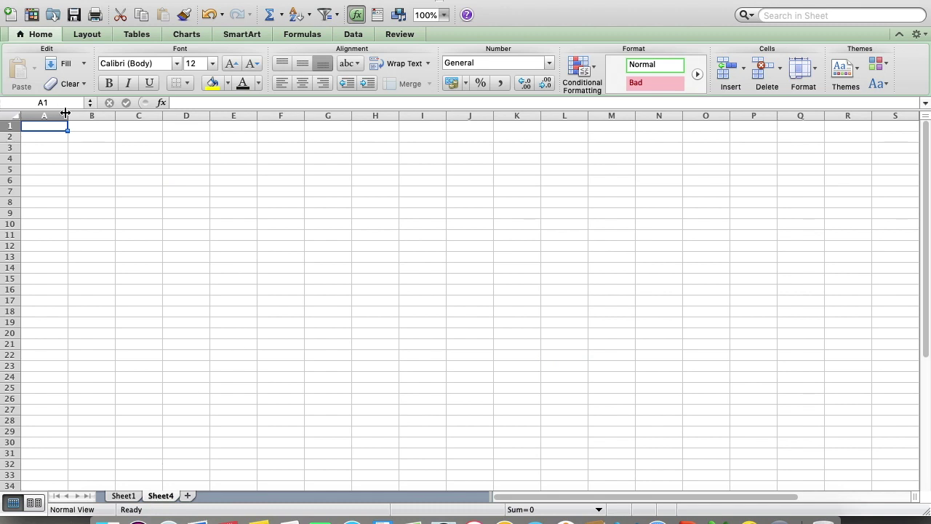
pyautogui.moveTo(69, 115); pyautogui.dragTo(94, 114)
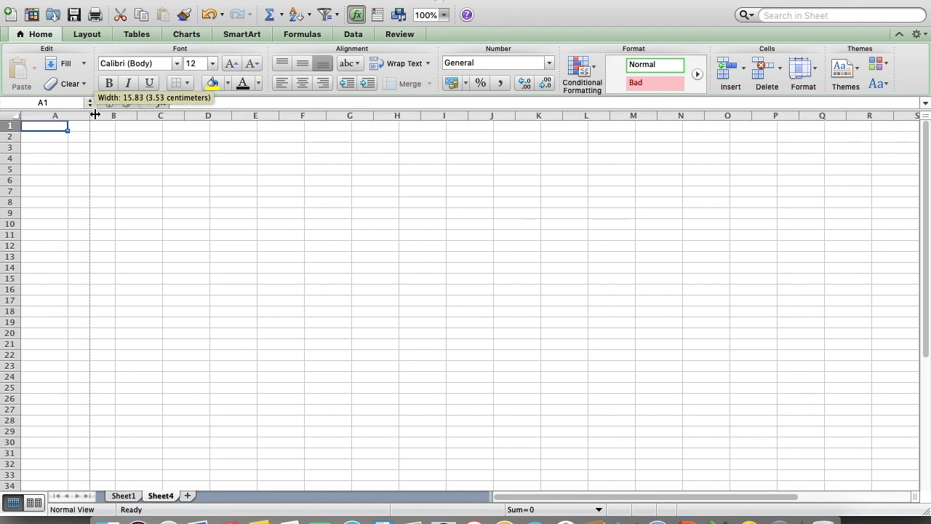
pyautogui.moveTo(69, 114); pyautogui.dragTo(106, 115)
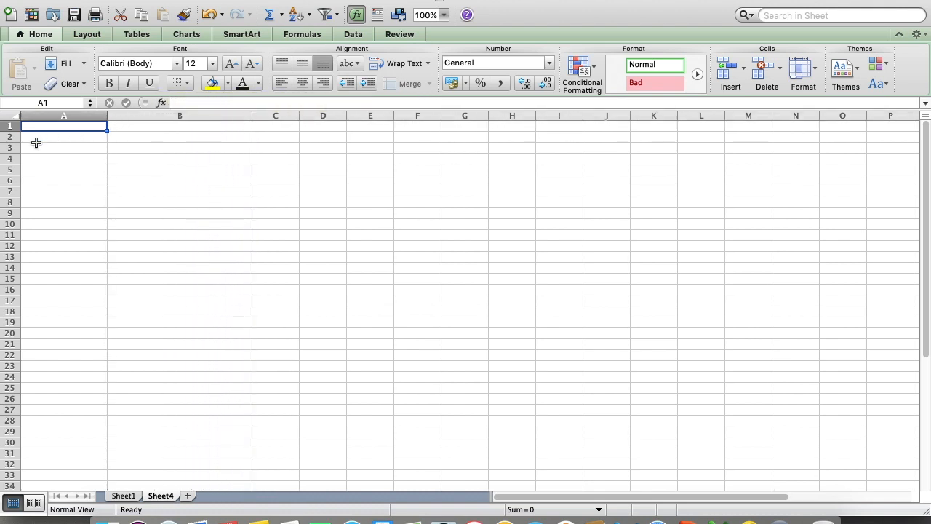
# Make row 1 taller and enter a bold, size 22 'UPC' header in A1
pyautogui.moveTo(13, 136); pyautogui.dragTo(12, 147)
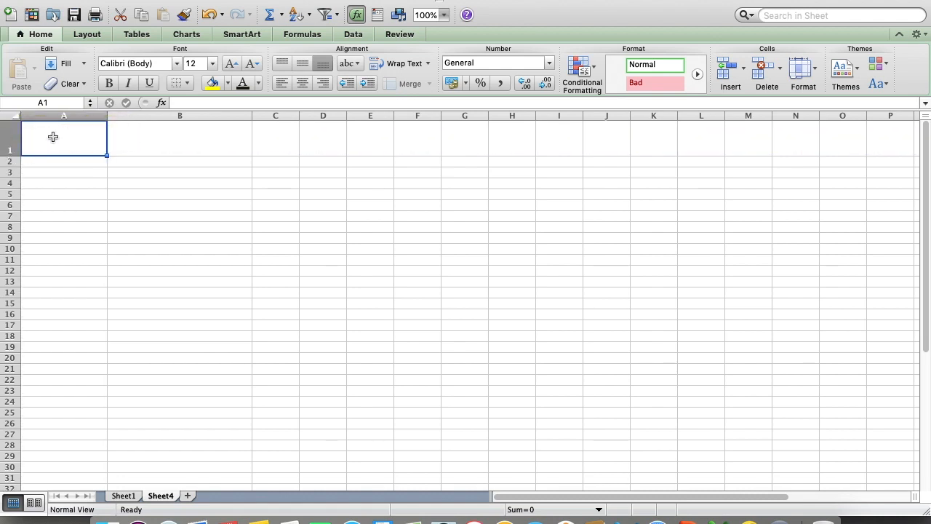
pyautogui.write('UPC')
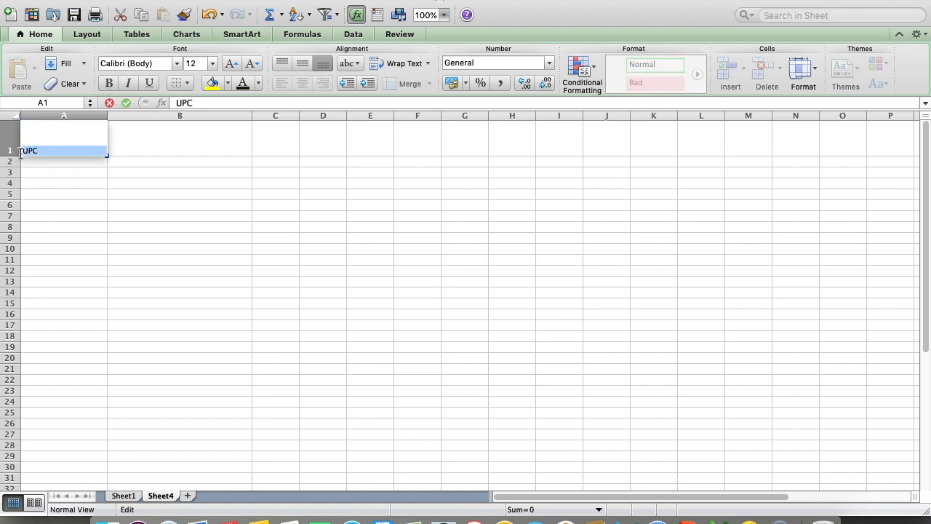
pyautogui.click(109, 82)
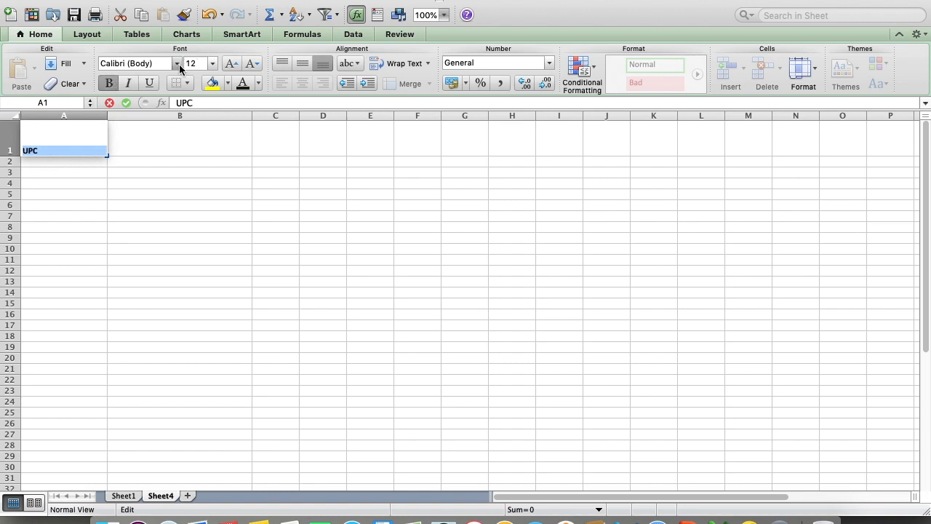
pyautogui.click(174, 63)
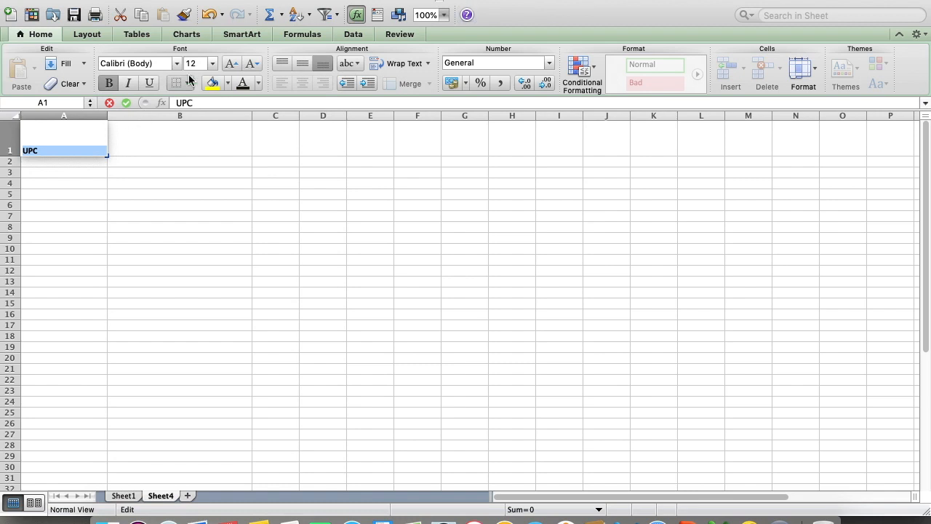
pyautogui.click(211, 64)
pyautogui.write('22')
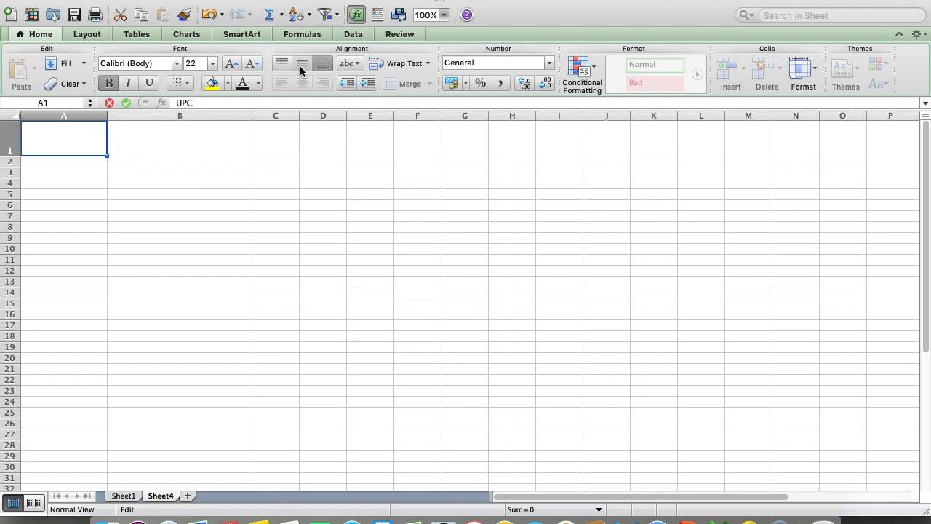
pyautogui.press('Return')
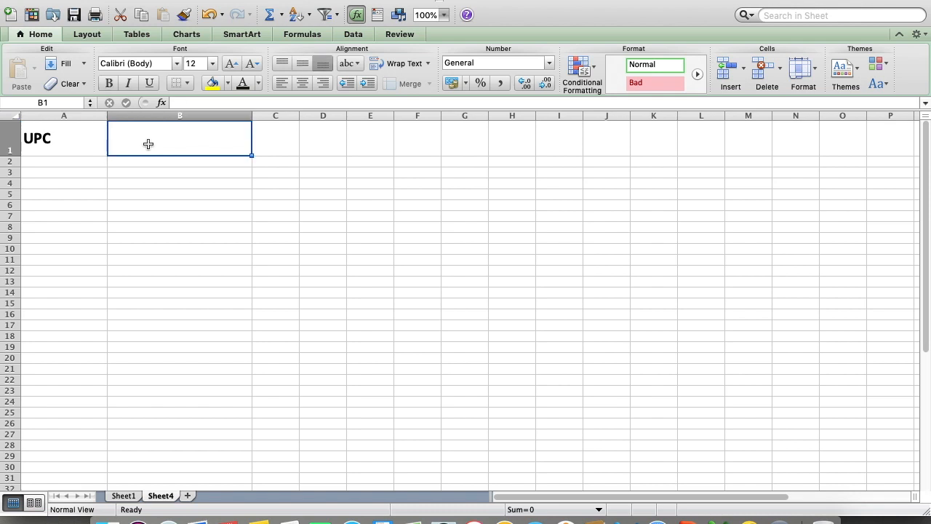
# Enter 'BARCODE' in B1 at font size 22
pyautogui.write('BARC')
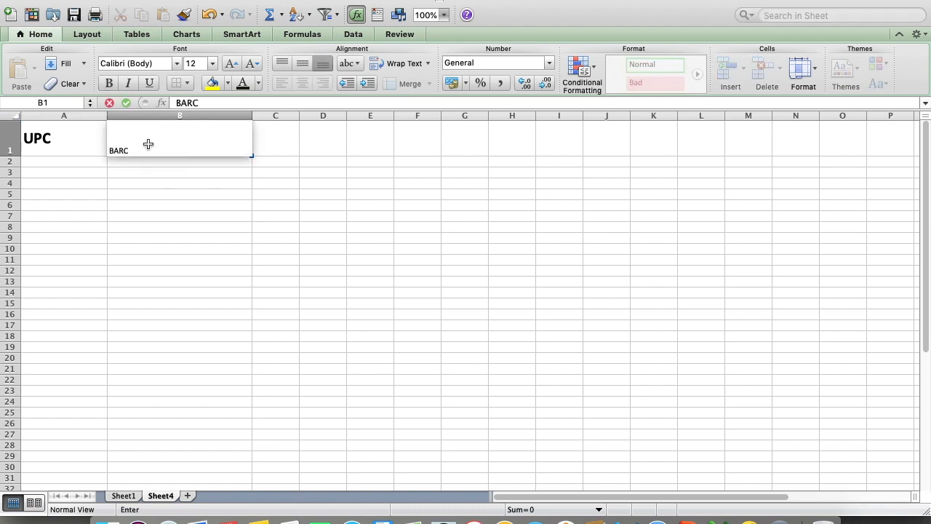
pyautogui.write('ODE')
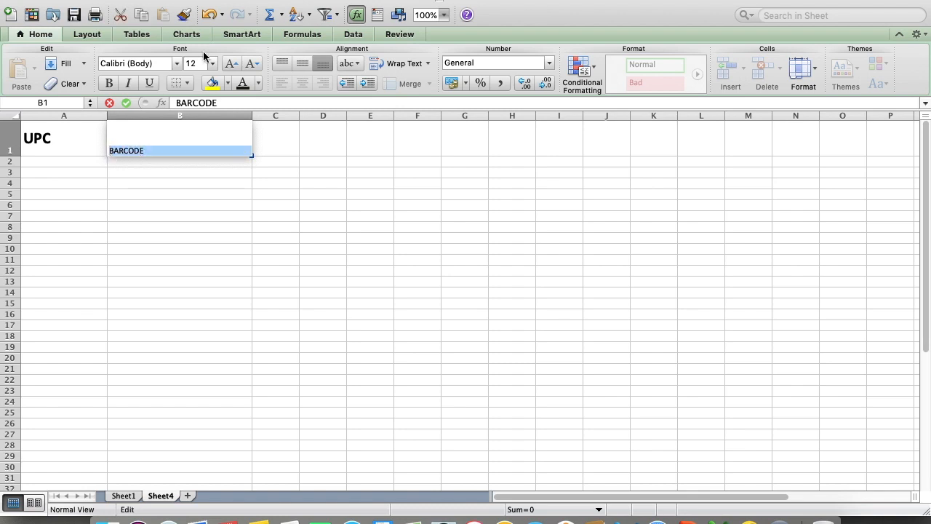
pyautogui.click(195, 63)
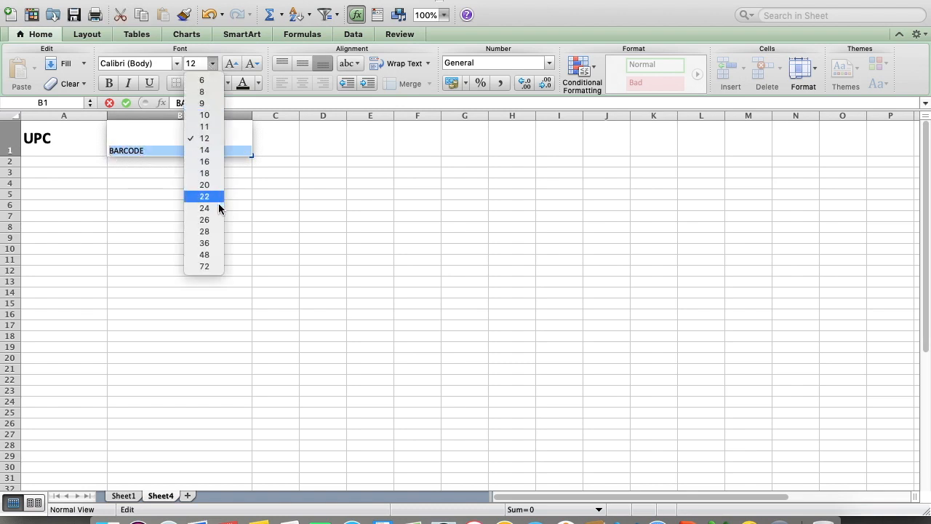
pyautogui.click(204, 196)
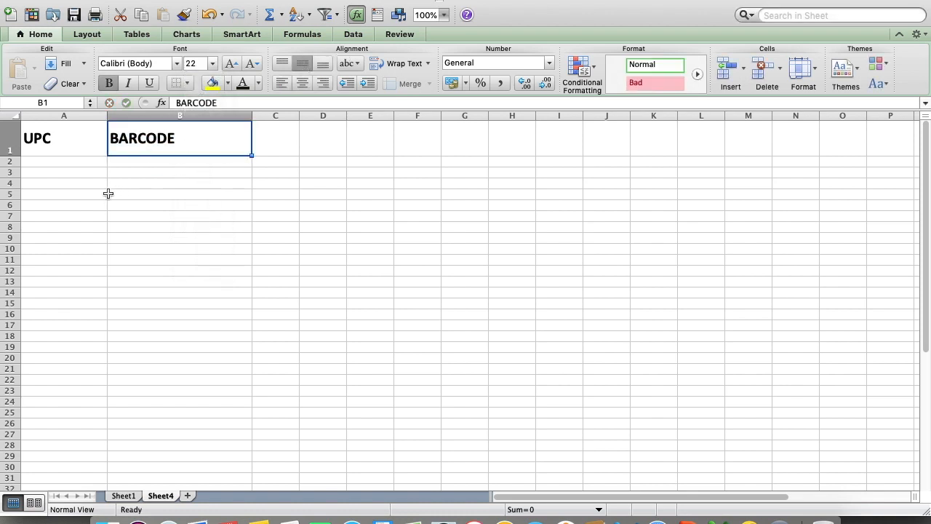
pyautogui.click(63, 160)
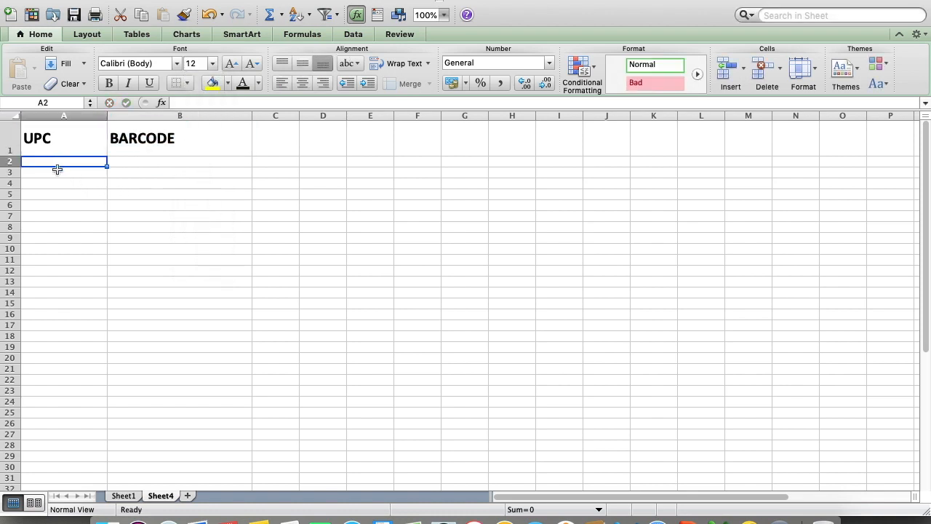
# Heighten rows 2, 3 and 4 and widen column B further
pyautogui.moveTo(11, 161); pyautogui.dragTo(11, 167)
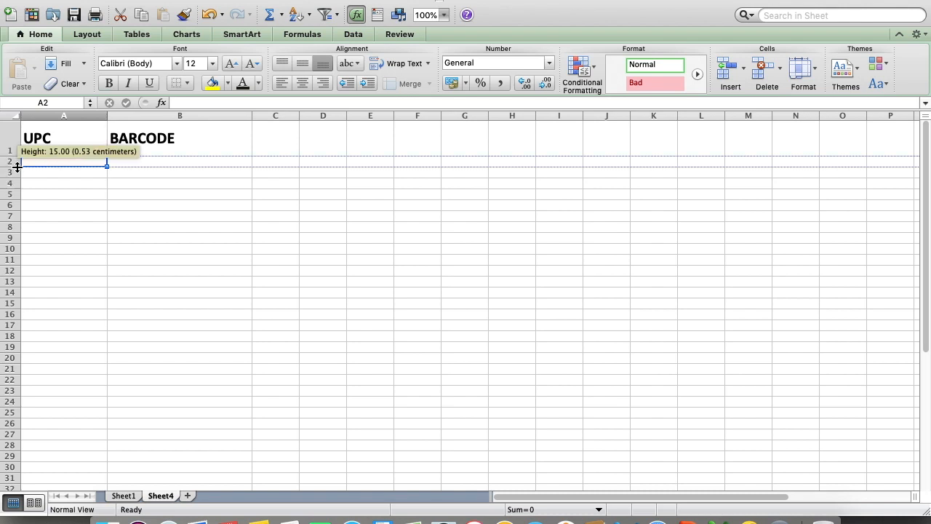
pyautogui.moveTo(17, 164); pyautogui.dragTo(17, 180)
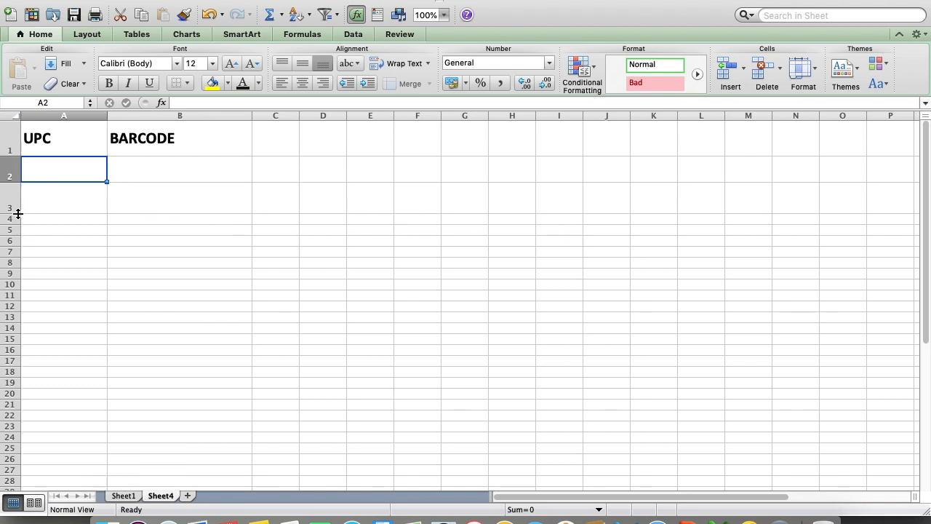
pyautogui.moveTo(17, 212); pyautogui.dragTo(18, 242)
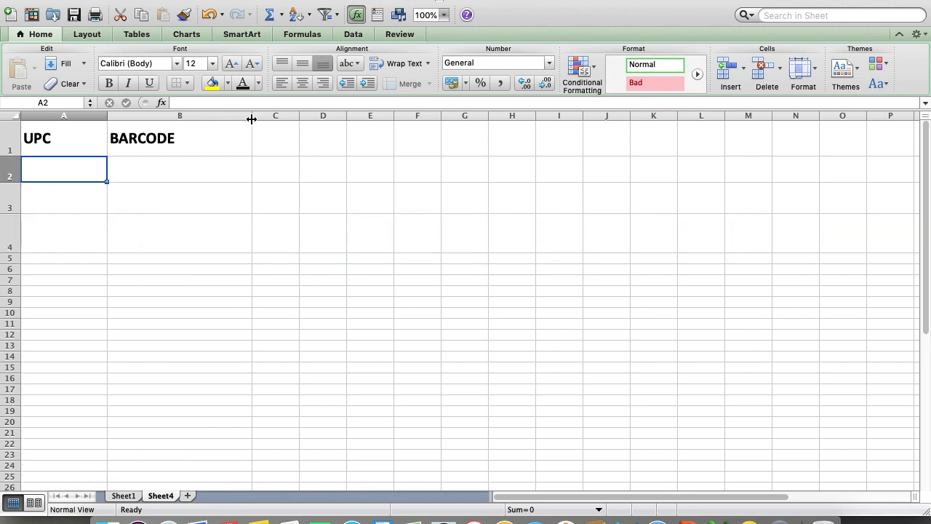
pyautogui.moveTo(253, 115); pyautogui.dragTo(267, 115)
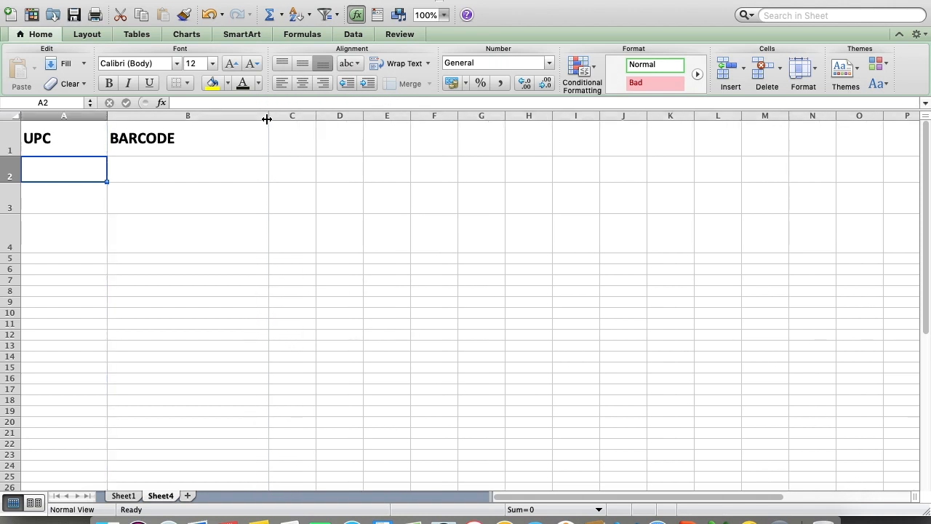
pyautogui.moveTo(73, 164)
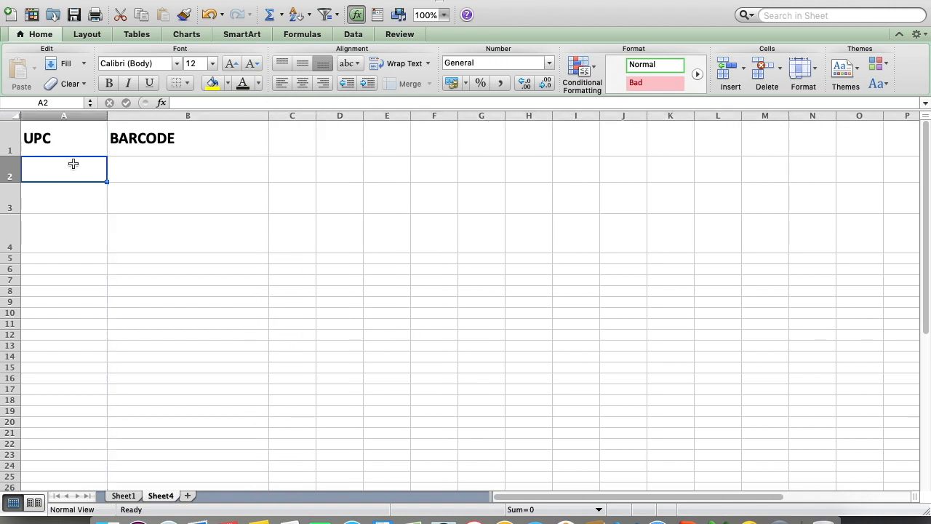
# Enter UPCs 986745321 and 765483921 into A2 and A3
pyautogui.write('98')
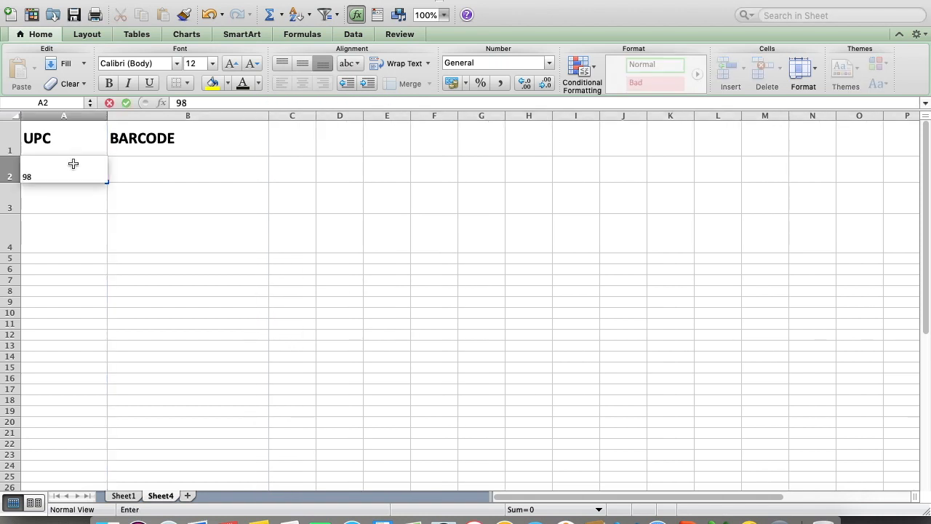
pyautogui.write('6745')
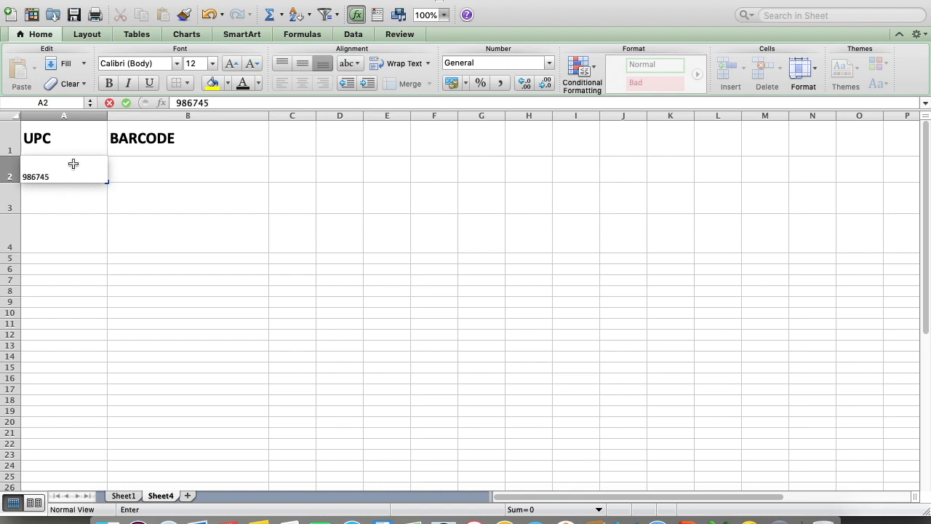
pyautogui.write('321')
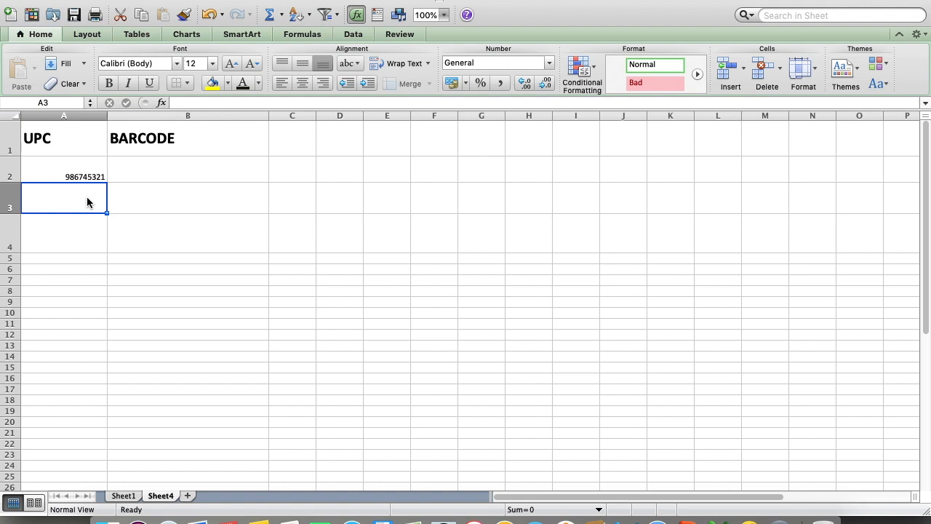
pyautogui.write('765483921')
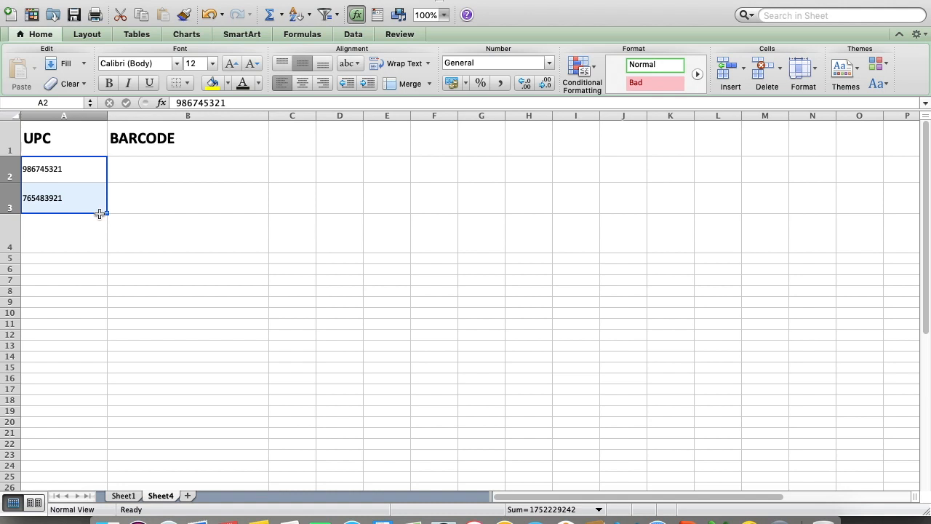
# Enter UPC 654987532 into A4, correcting an extra digit
pyautogui.click(64, 233)
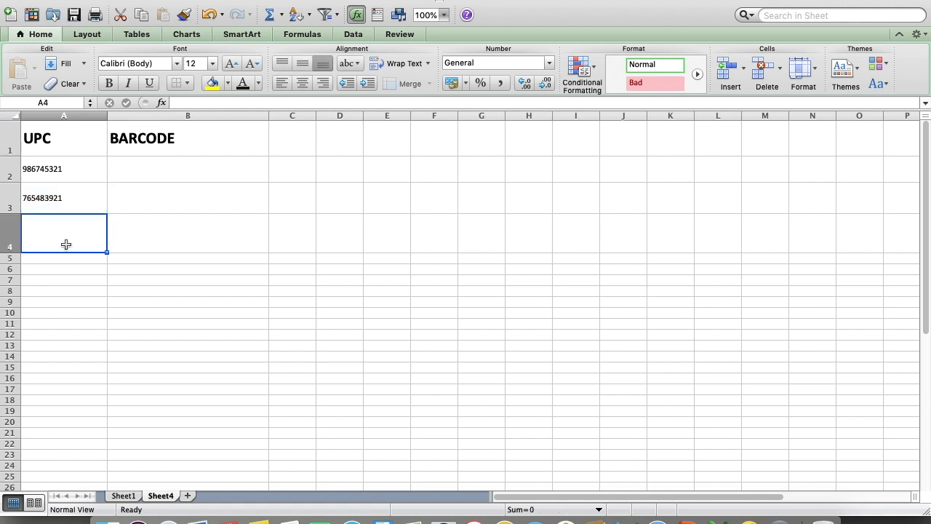
pyautogui.write('654')
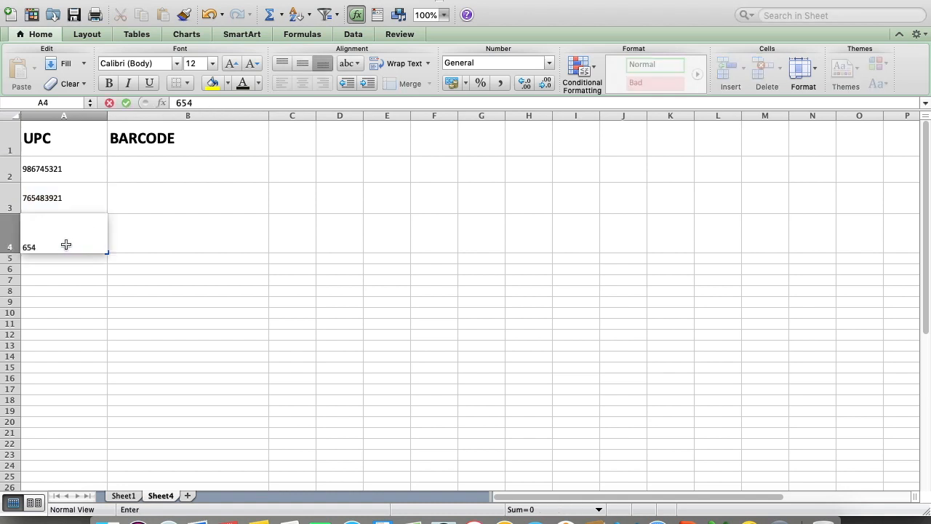
pyautogui.write('987')
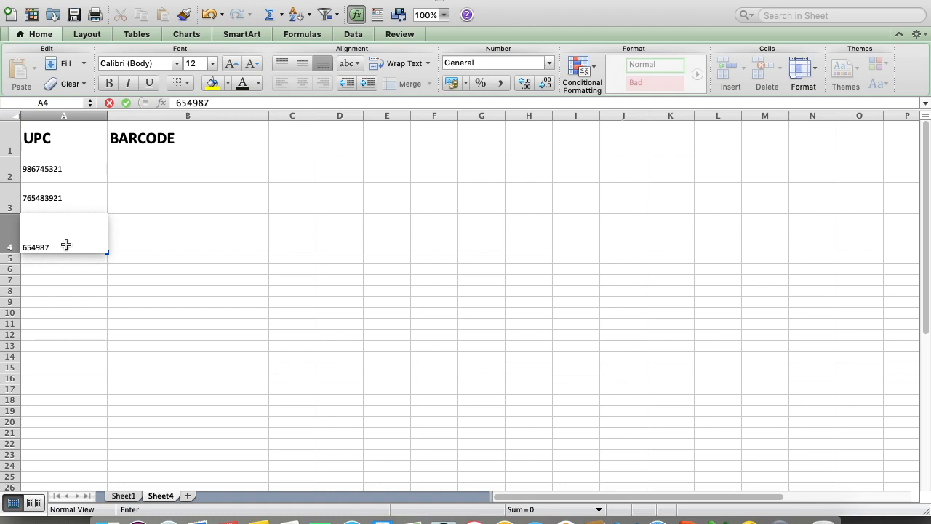
pyautogui.write('532')
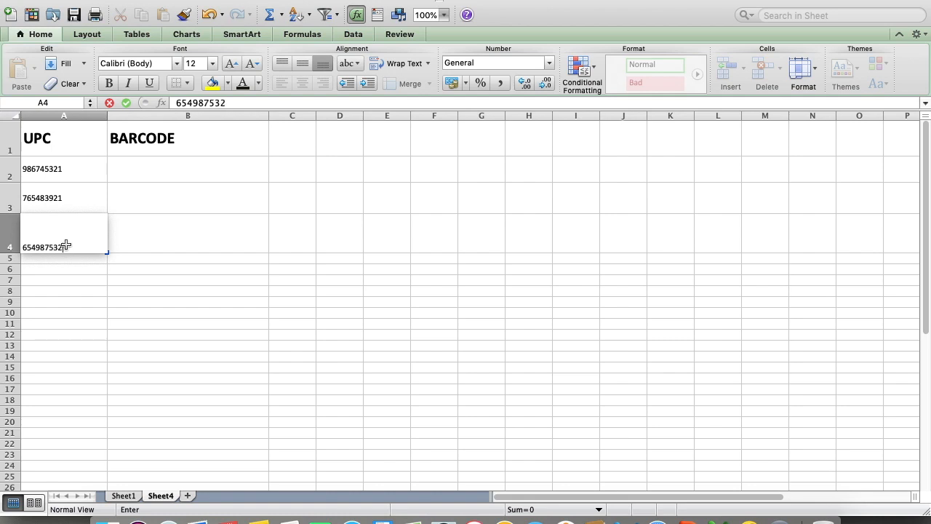
pyautogui.write('1')
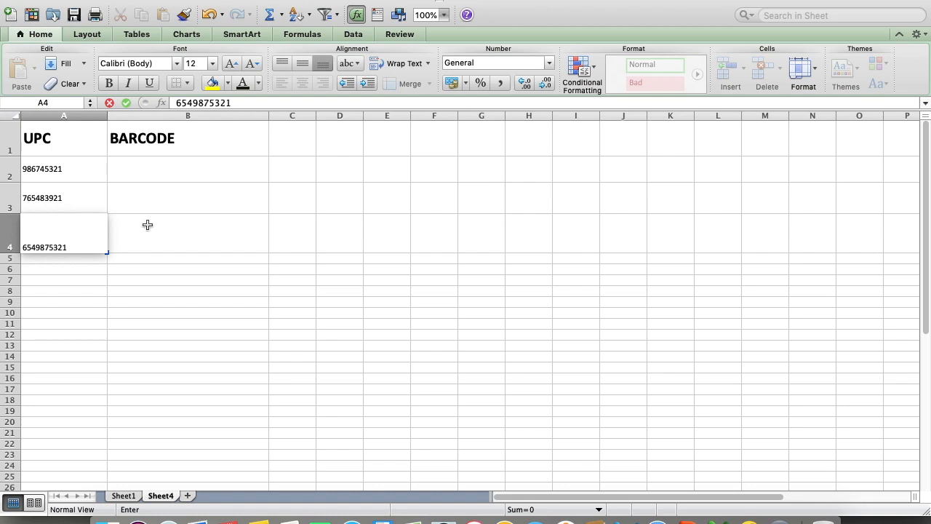
pyautogui.press('backspace')
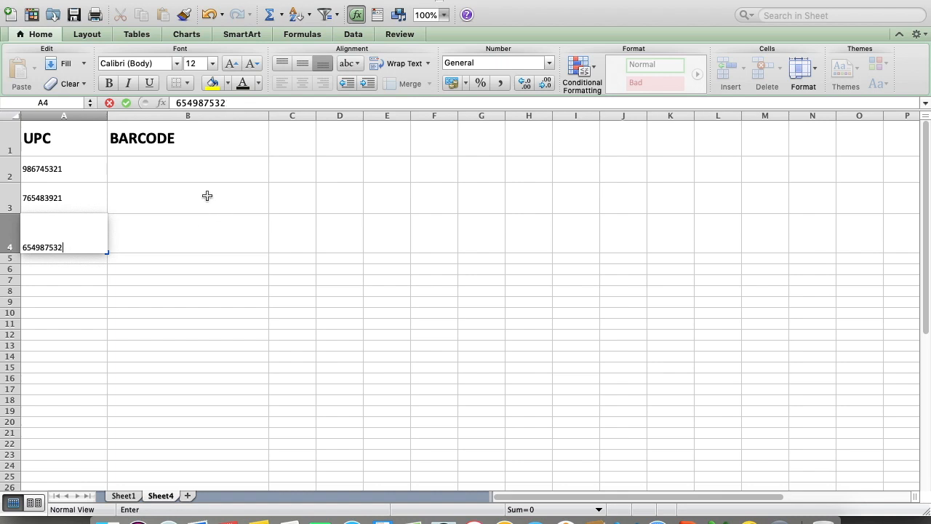
pyautogui.press('Return')
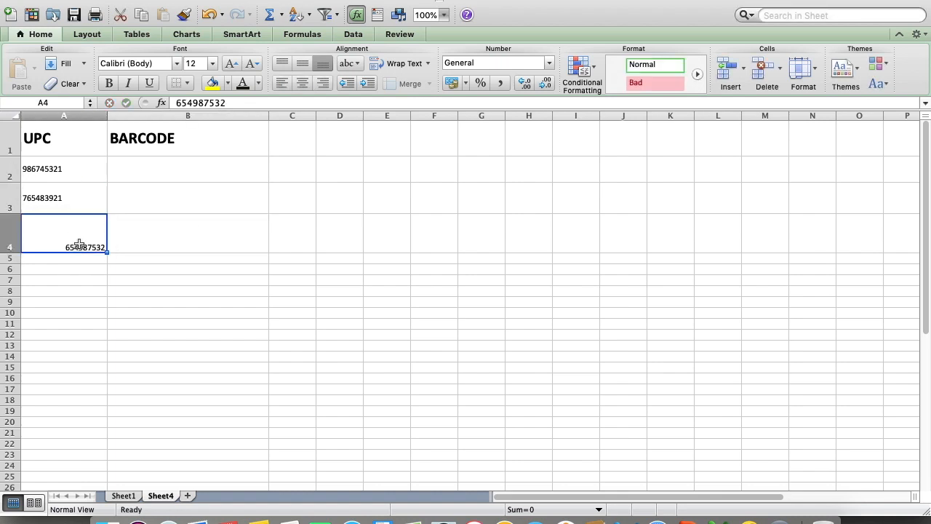
pyautogui.press('Return')
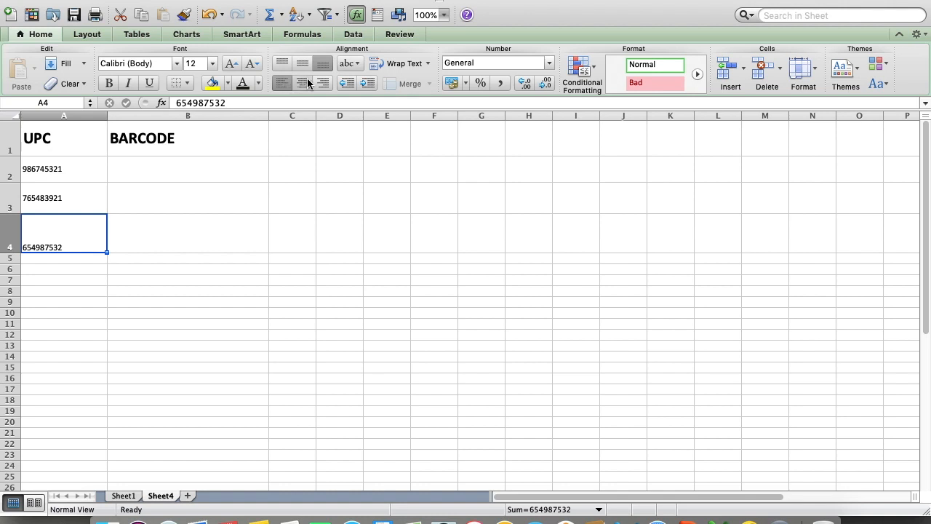
pyautogui.click(187, 169)
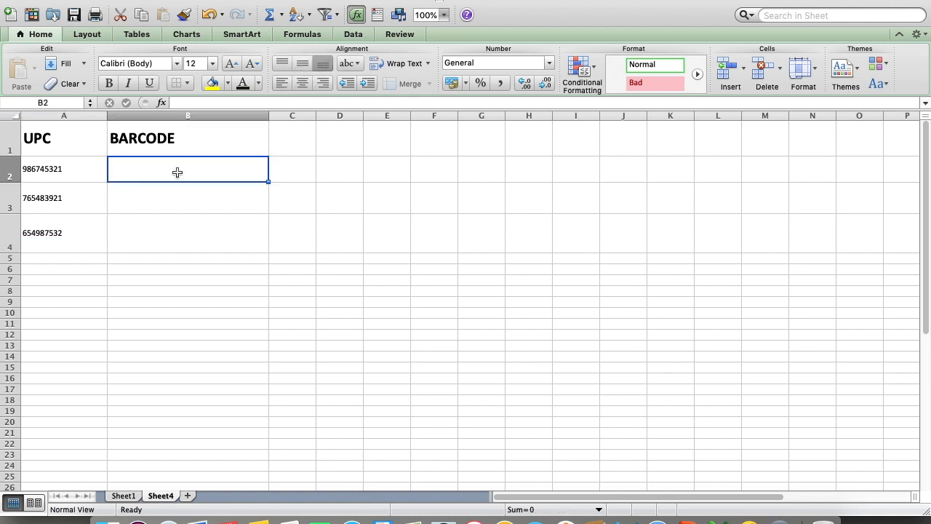
pyautogui.click(63, 137)
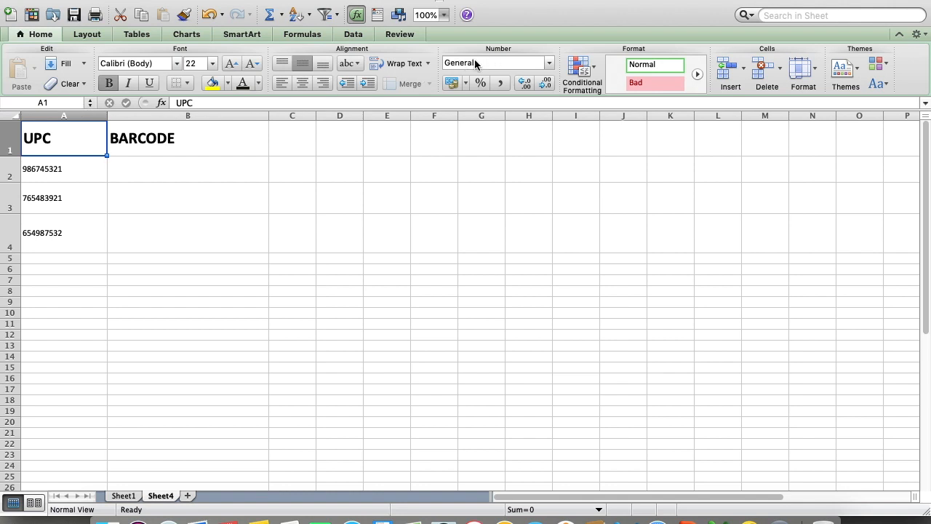
pyautogui.moveTo(487, 64)
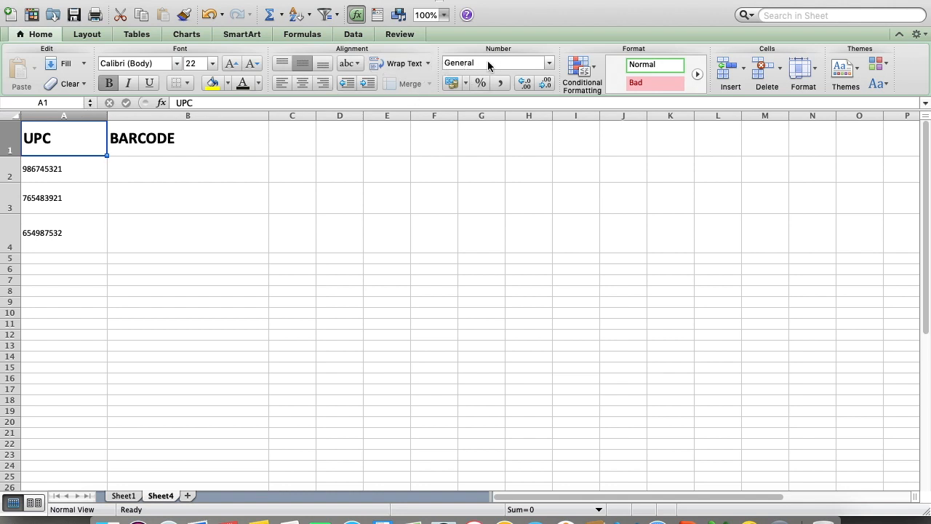
pyautogui.moveTo(505, 55)
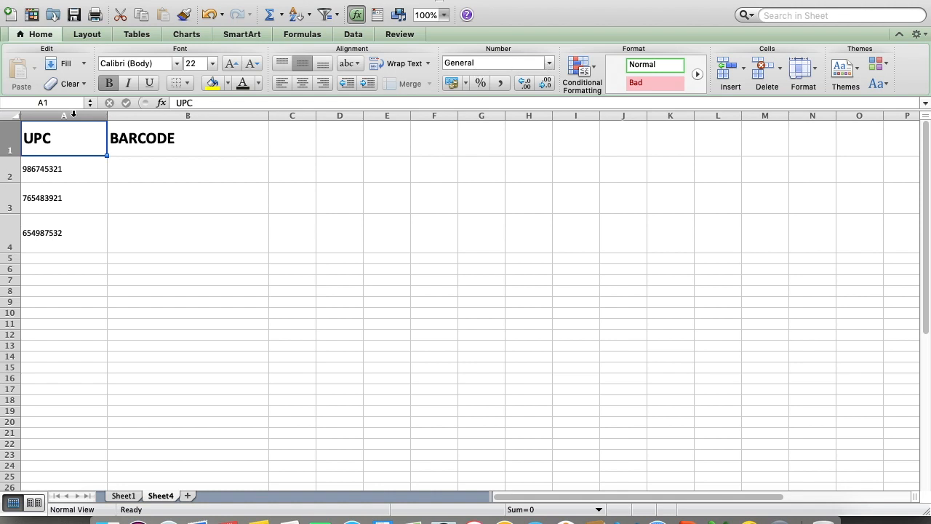
# Apply the Text number format to all of column A
pyautogui.click(64, 115)
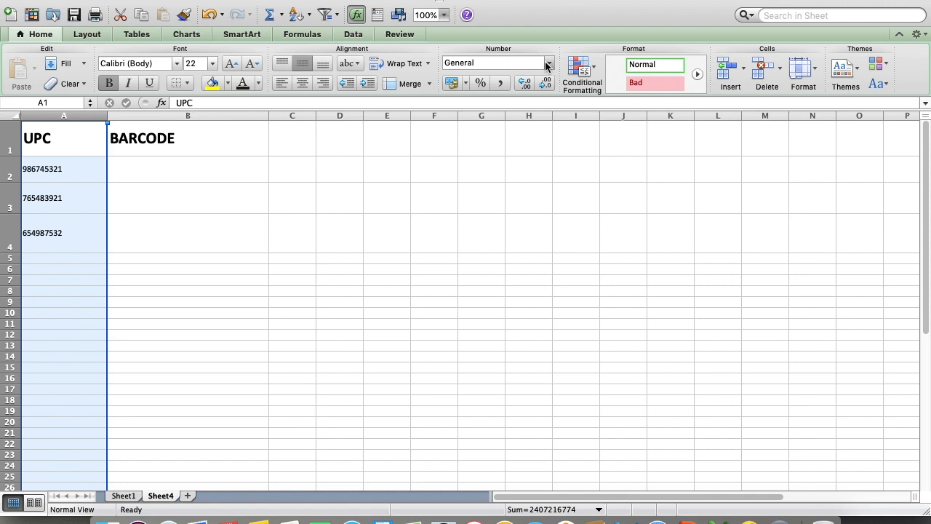
pyautogui.click(549, 62)
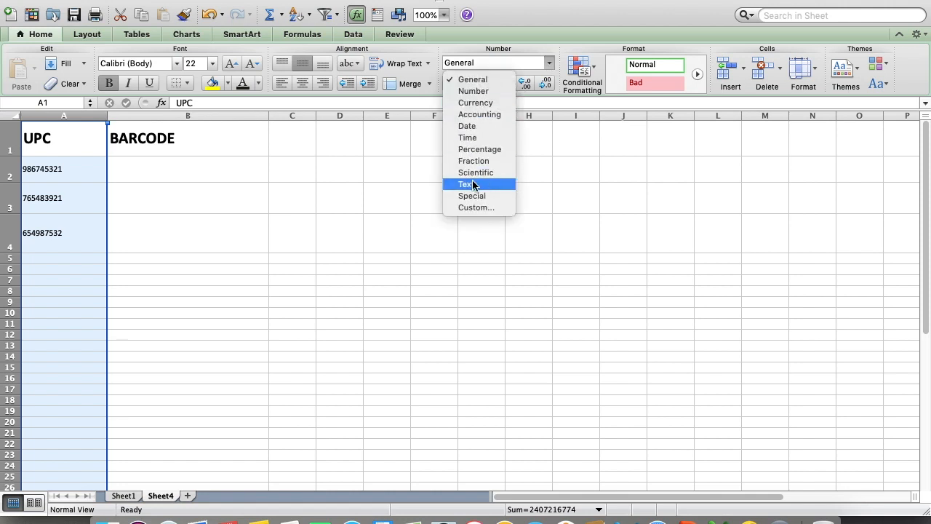
pyautogui.click(463, 183)
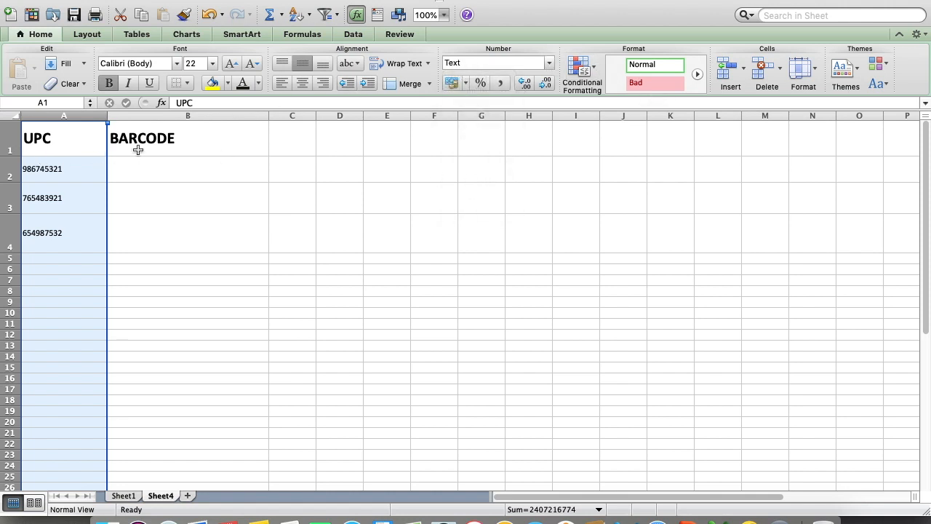
pyautogui.click(188, 138)
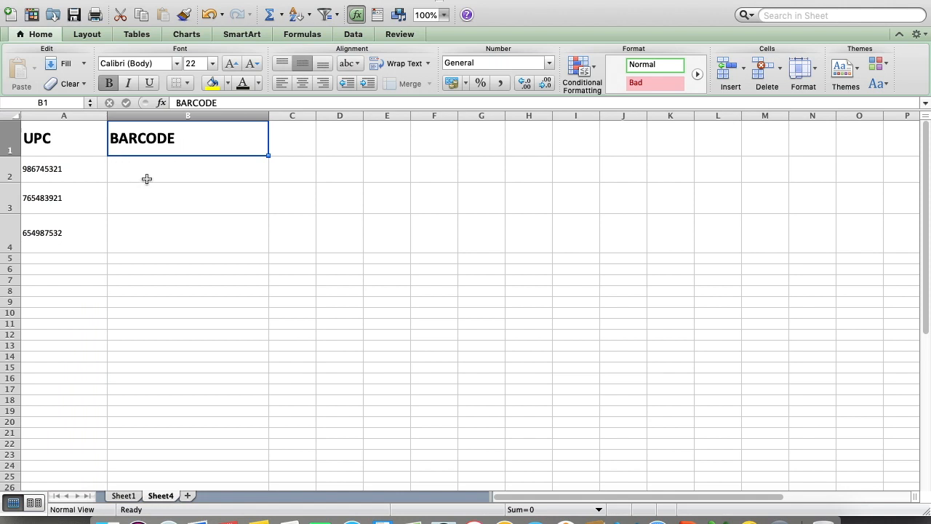
pyautogui.click(188, 176)
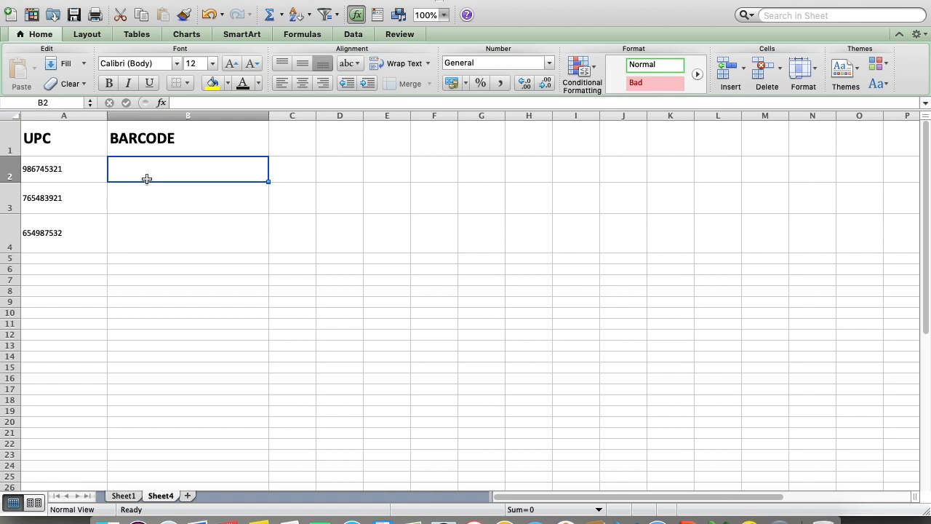
# Enter the formula ="*"&A2&"*" in B2, showing *986745321*
pyautogui.write('=')
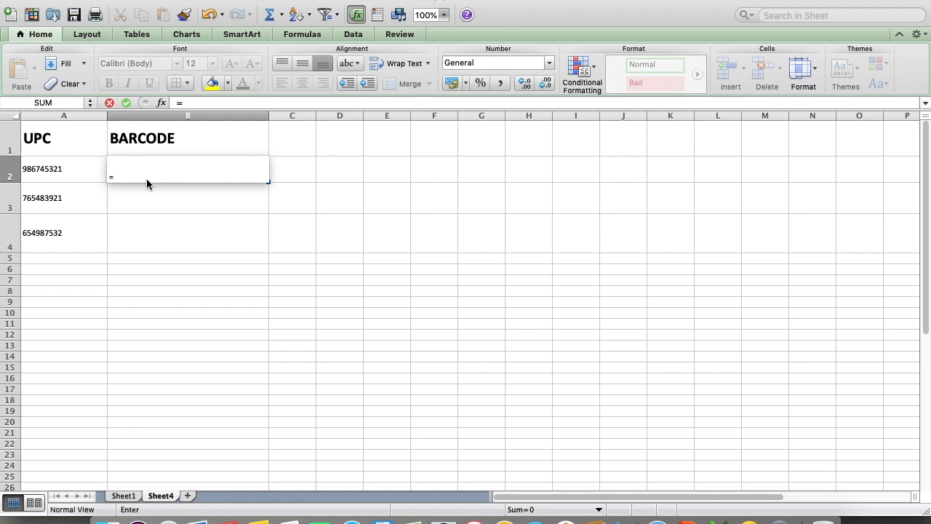
pyautogui.write('&')
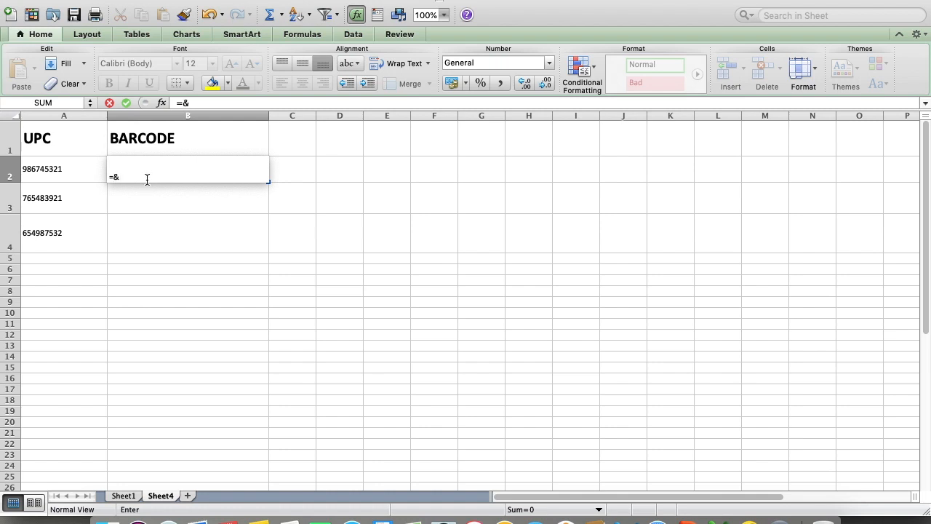
pyautogui.write('"*')
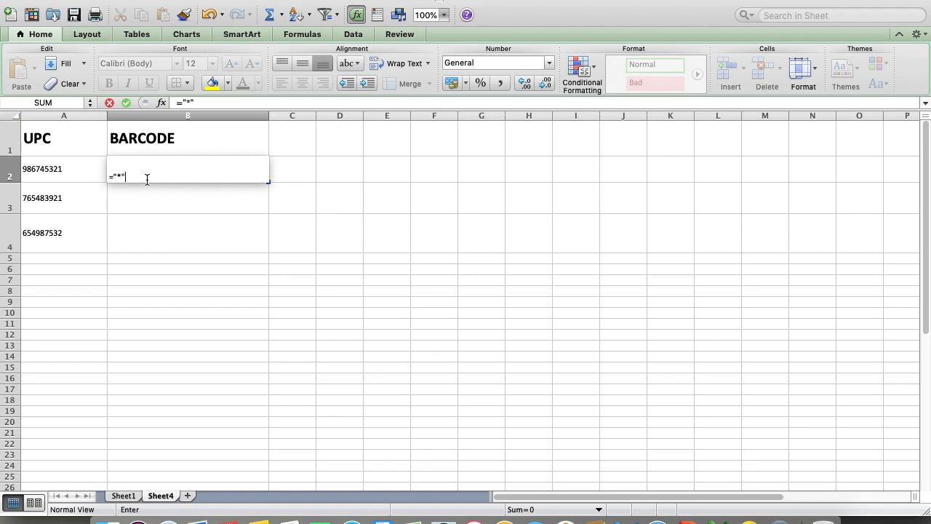
pyautogui.write('&')
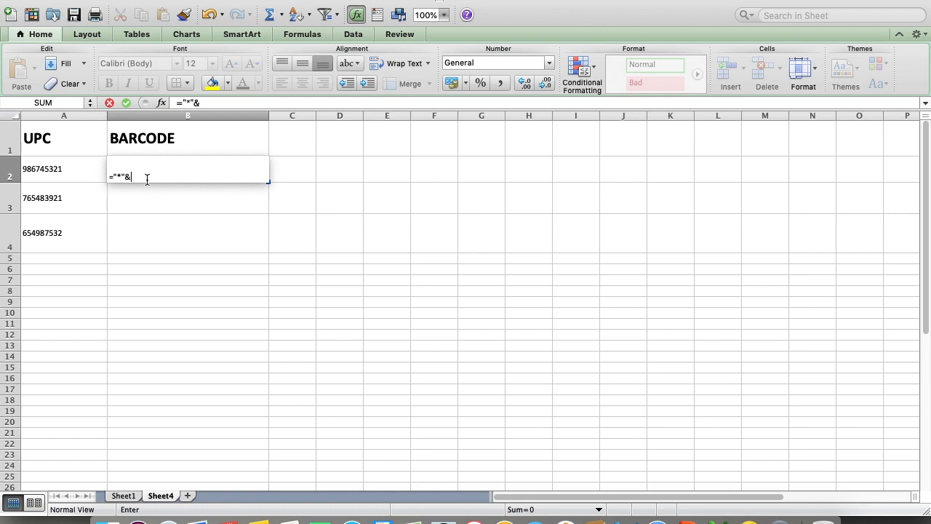
pyautogui.click(64, 168)
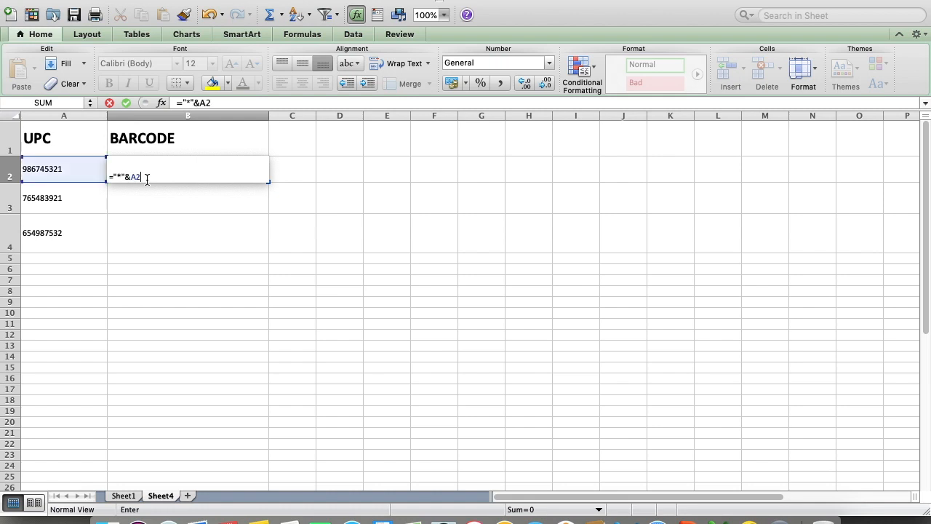
pyautogui.write('&')
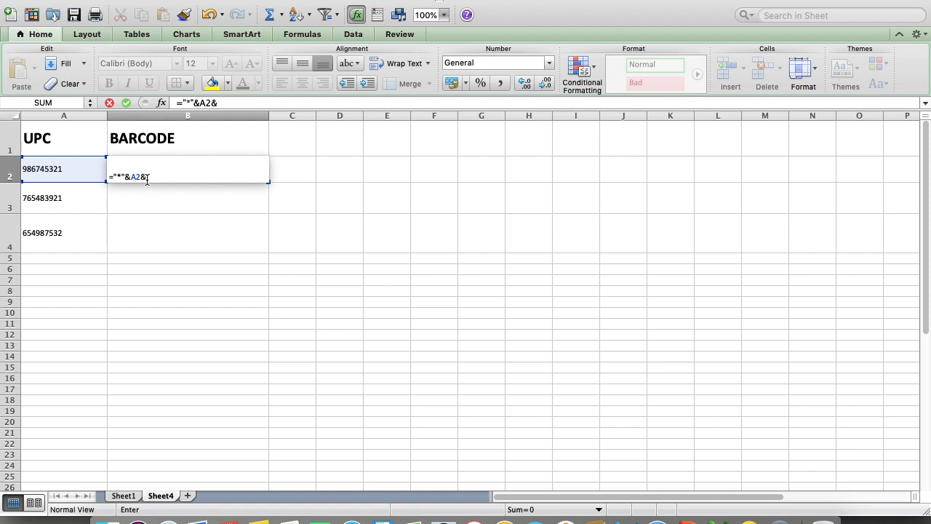
pyautogui.write('"*"')
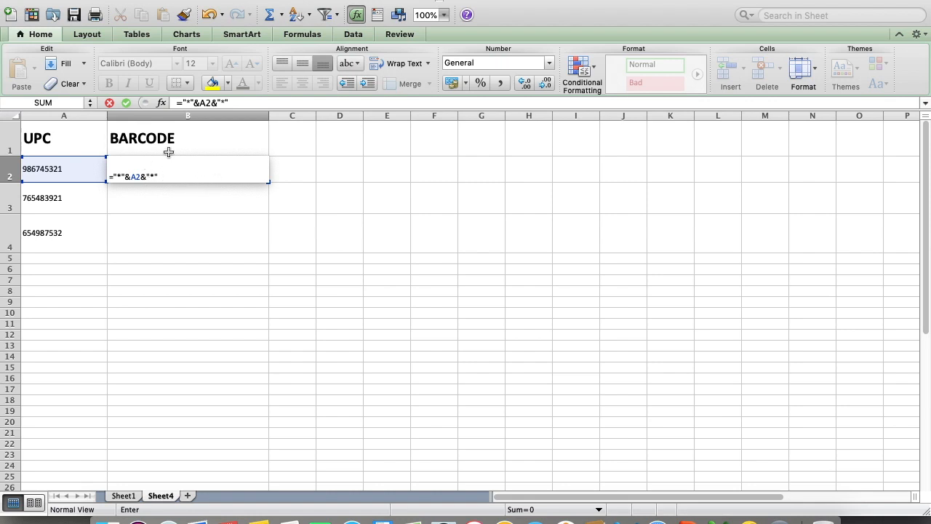
pyautogui.moveTo(281, 94)
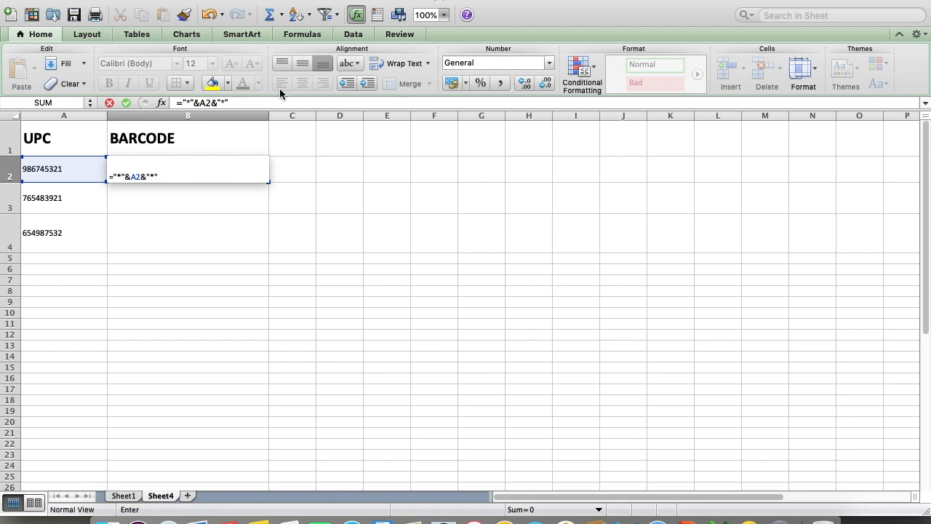
pyautogui.press('Return')
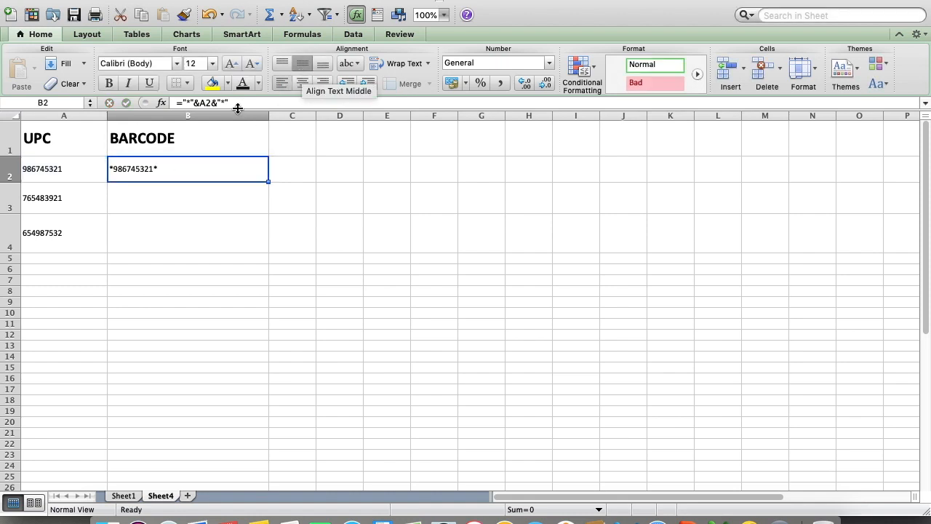
pyautogui.click(188, 197)
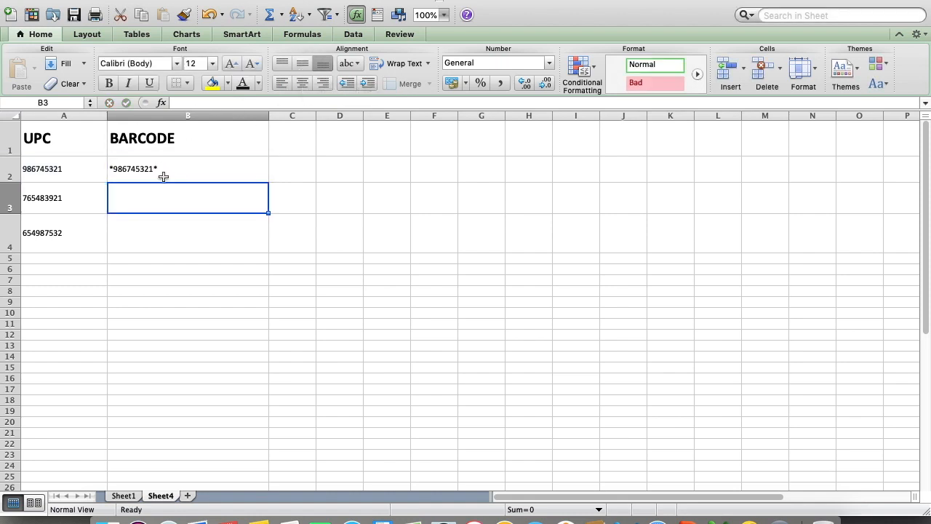
pyautogui.moveTo(168, 167)
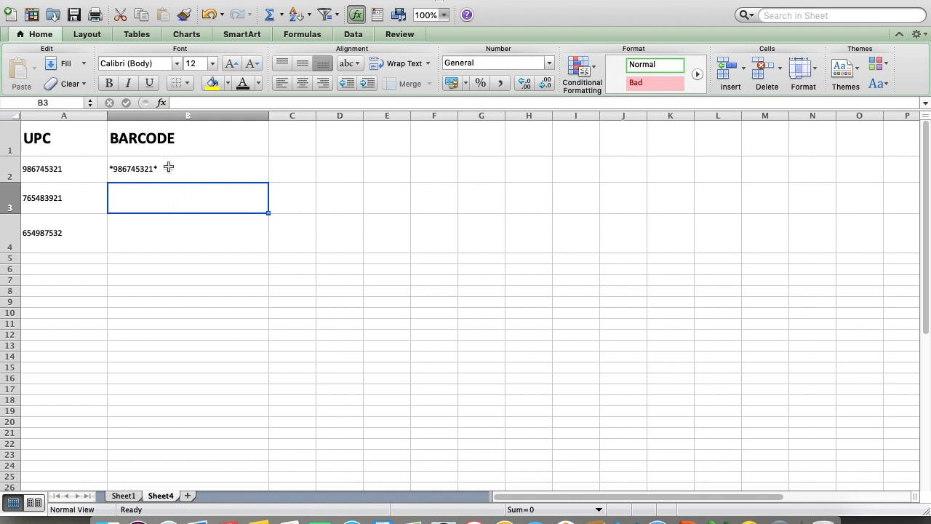
pyautogui.moveTo(154, 149)
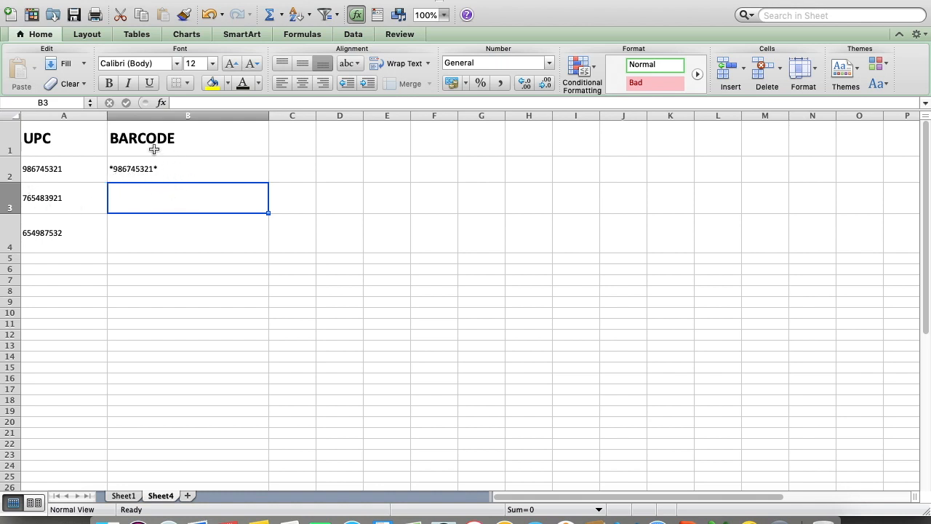
pyautogui.moveTo(219, 189)
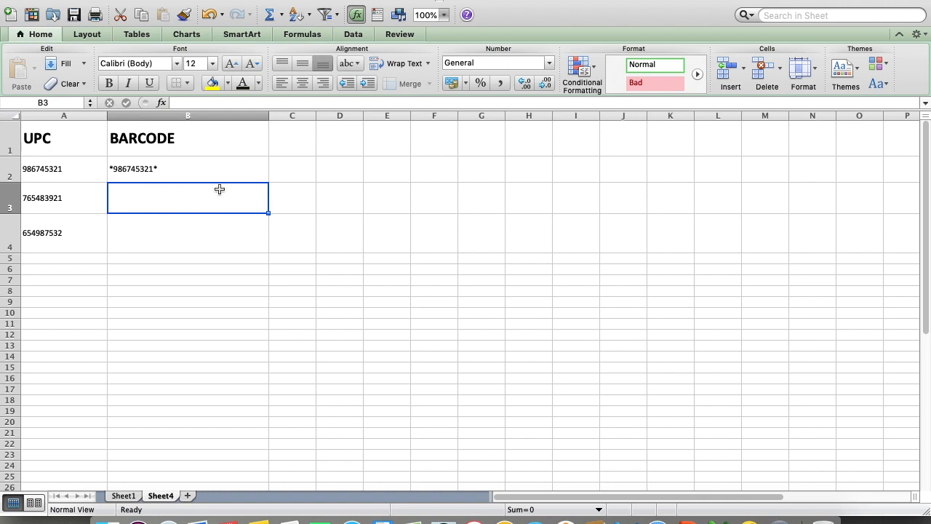
pyautogui.moveTo(196, 178)
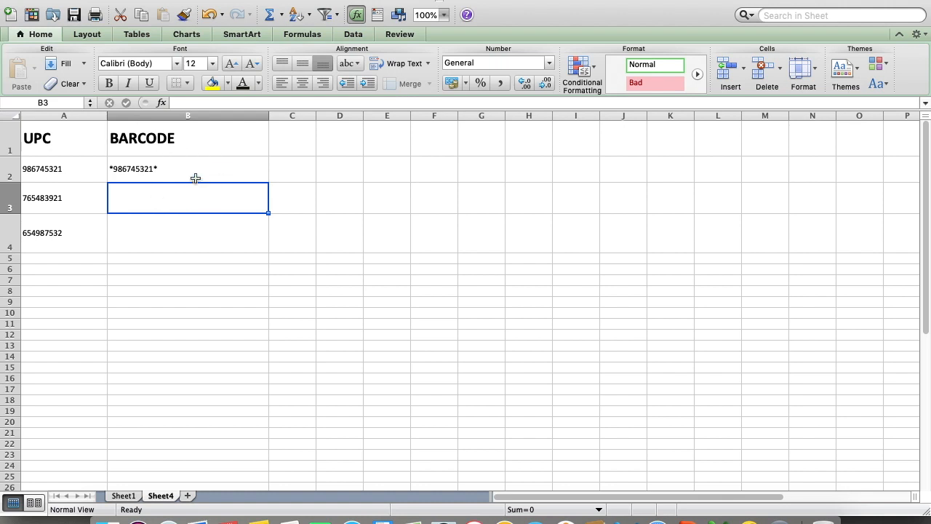
pyautogui.click(188, 168)
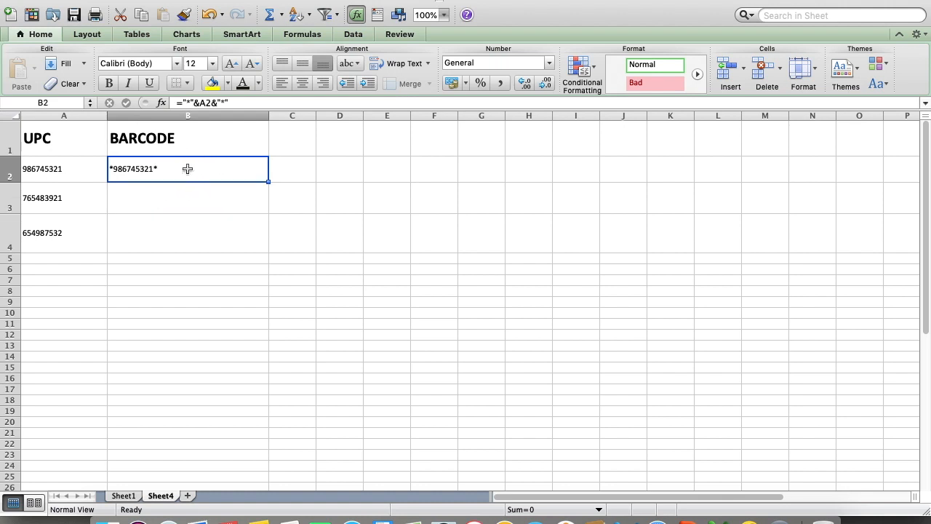
pyautogui.moveTo(267, 181)
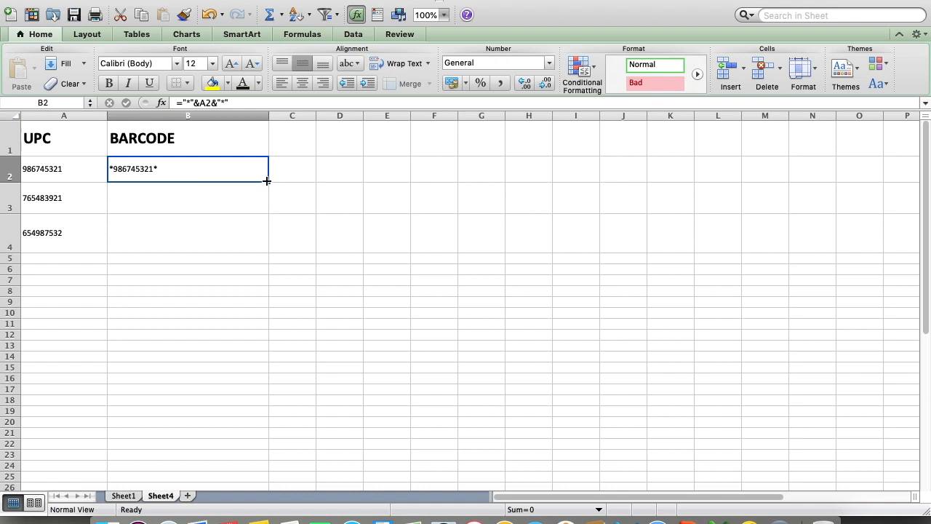
# Fill the B2 formula down to B4, showing *765483921* and *654987532*
pyautogui.moveTo(267, 180); pyautogui.dragTo(267, 210)
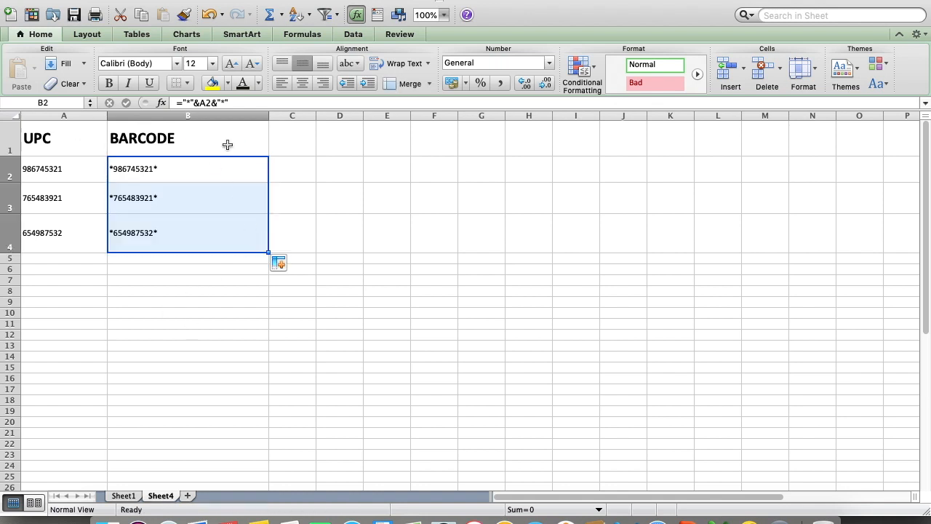
pyautogui.moveTo(165, 205)
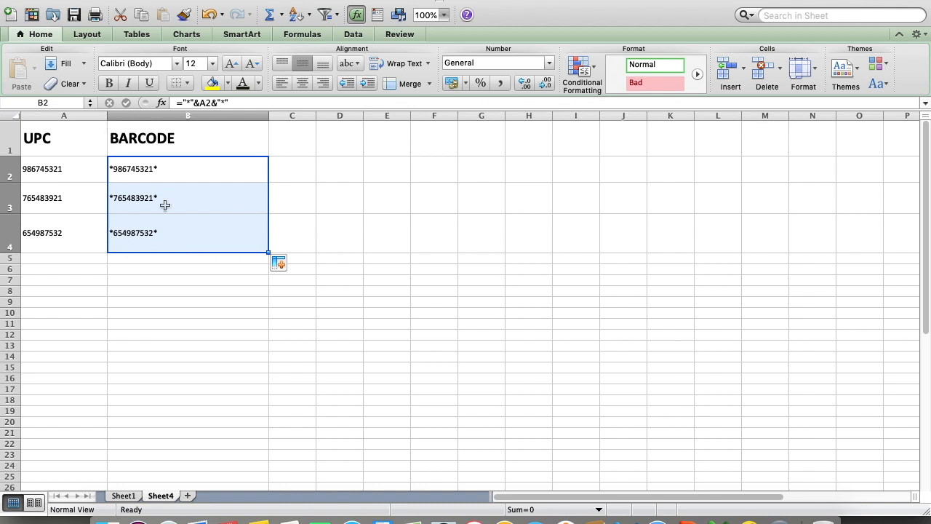
pyautogui.moveTo(161, 231)
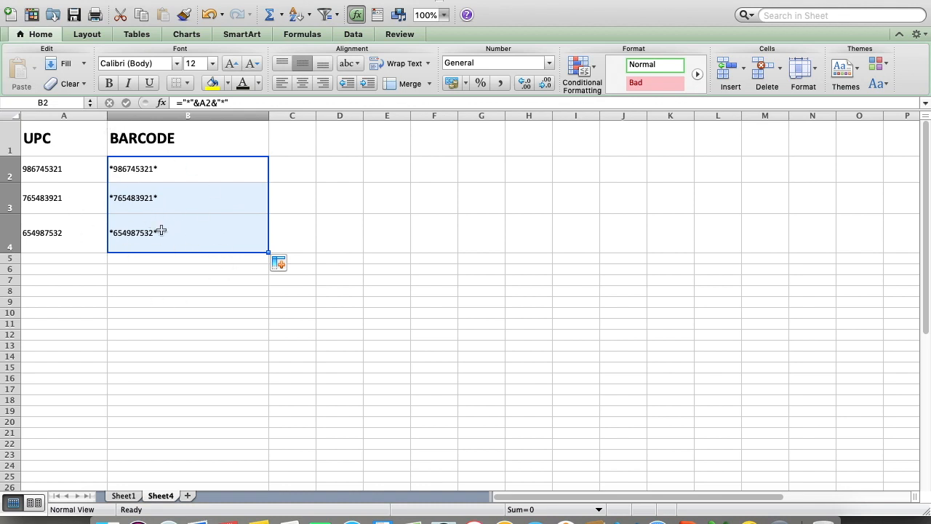
pyautogui.moveTo(209, 199)
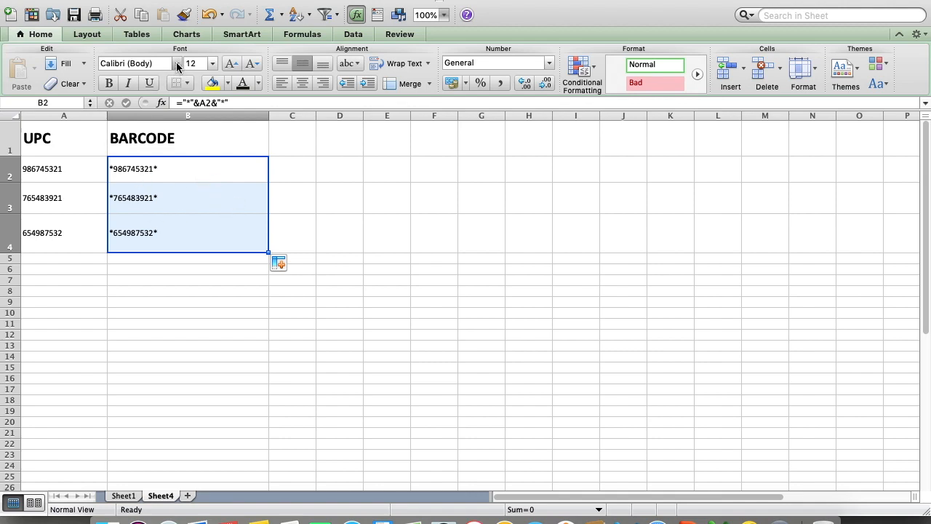
pyautogui.click(176, 63)
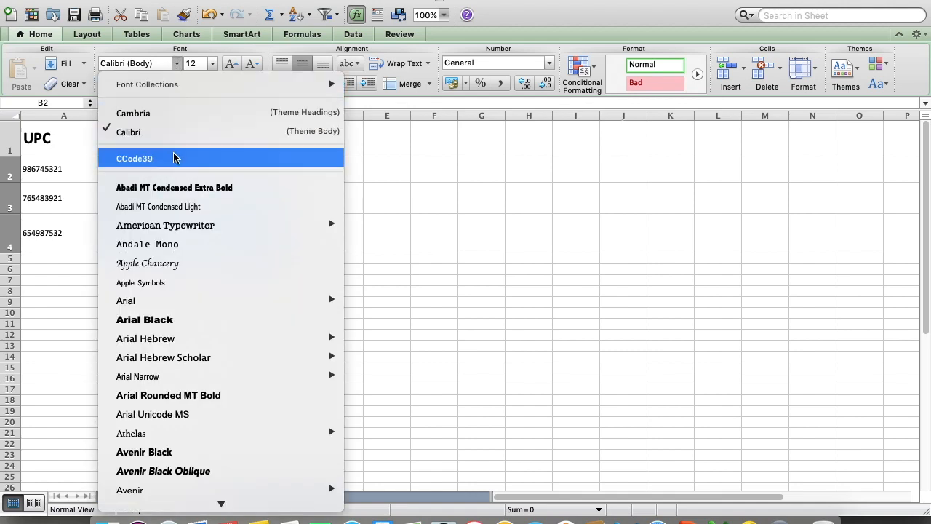
pyautogui.click(134, 158)
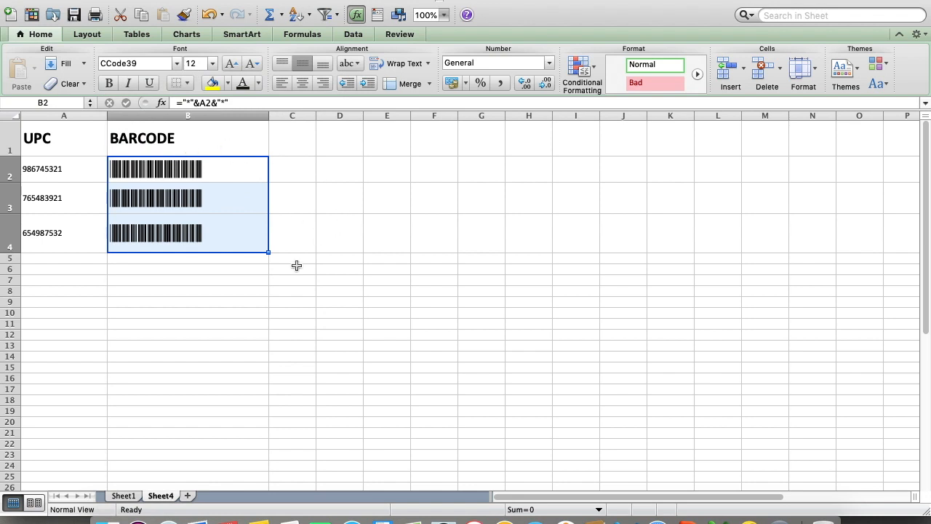
pyautogui.moveTo(268, 168)
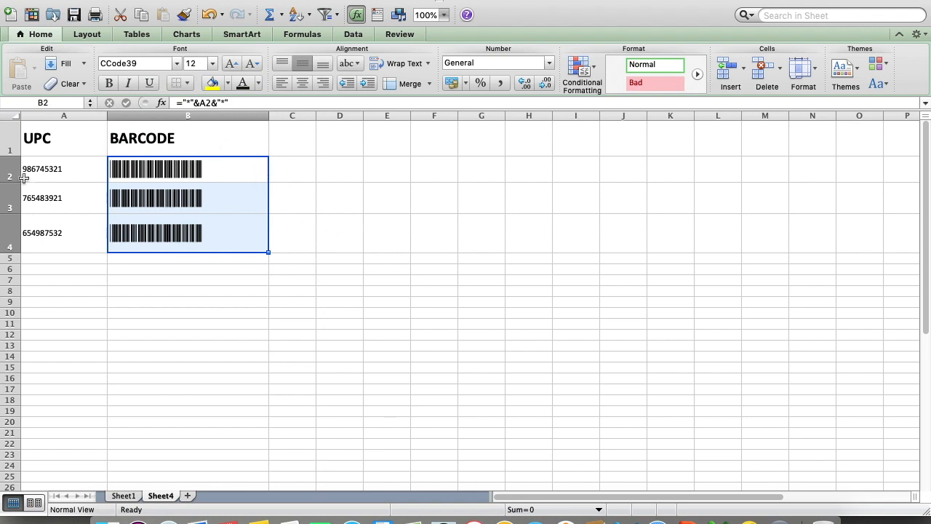
pyautogui.moveTo(273, 192)
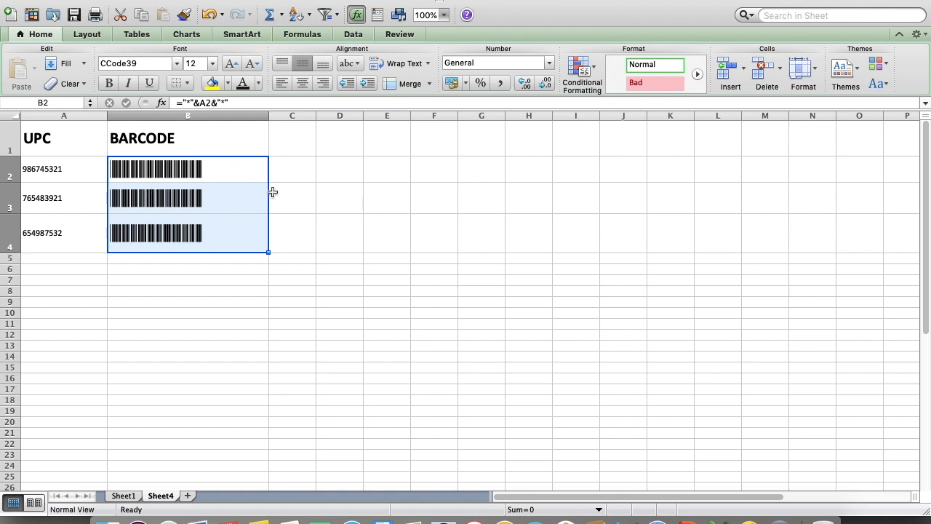
pyautogui.moveTo(195, 214)
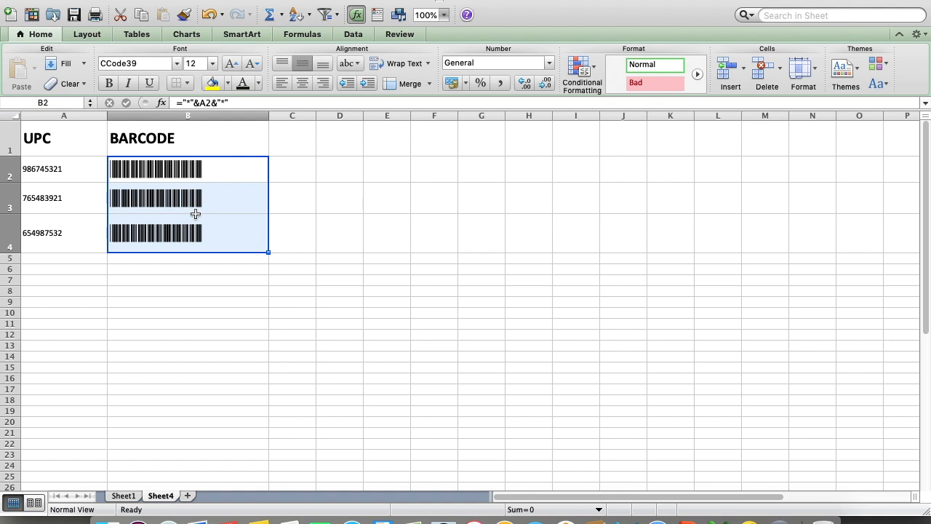
pyautogui.moveTo(368, 205)
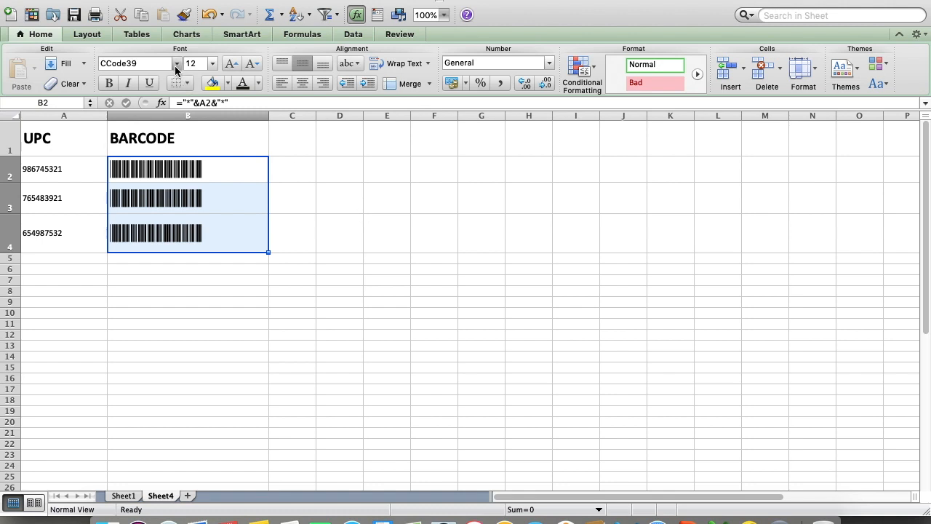
pyautogui.click(176, 63)
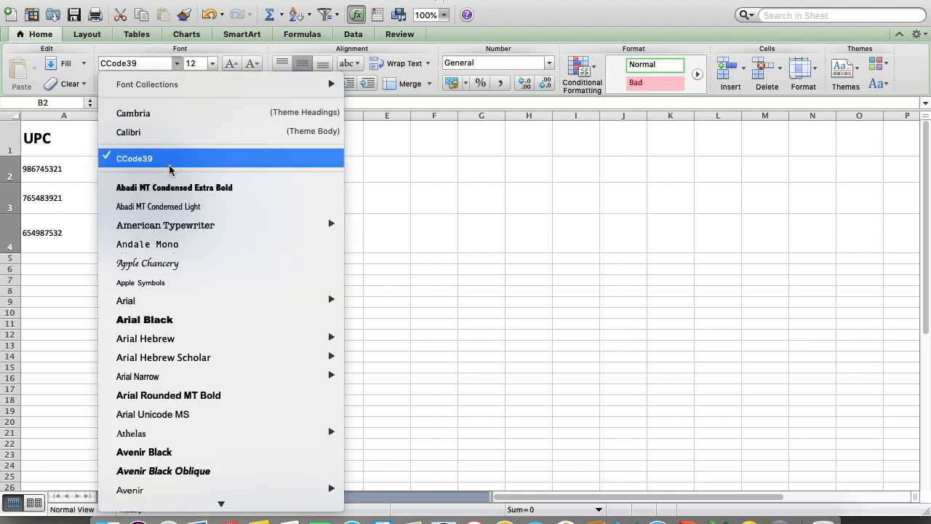
pyautogui.moveTo(575, 6)
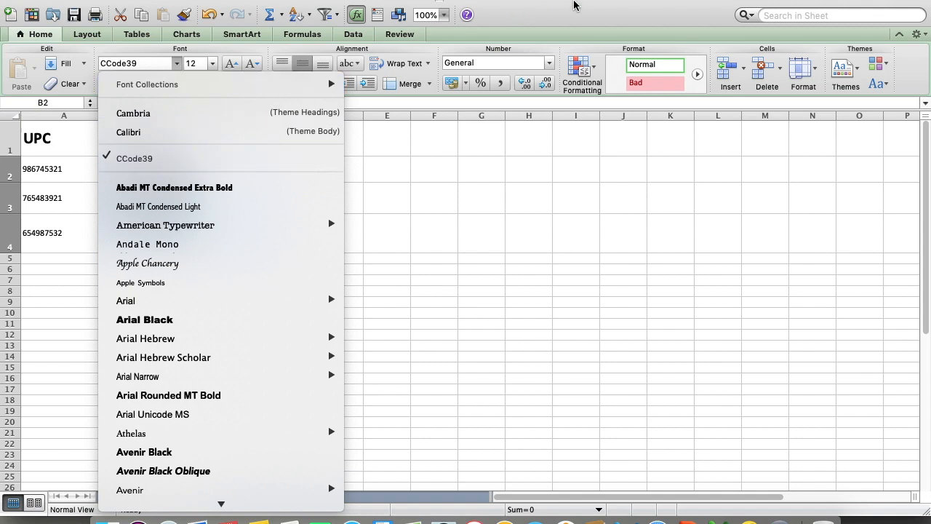
pyautogui.click(134, 158)
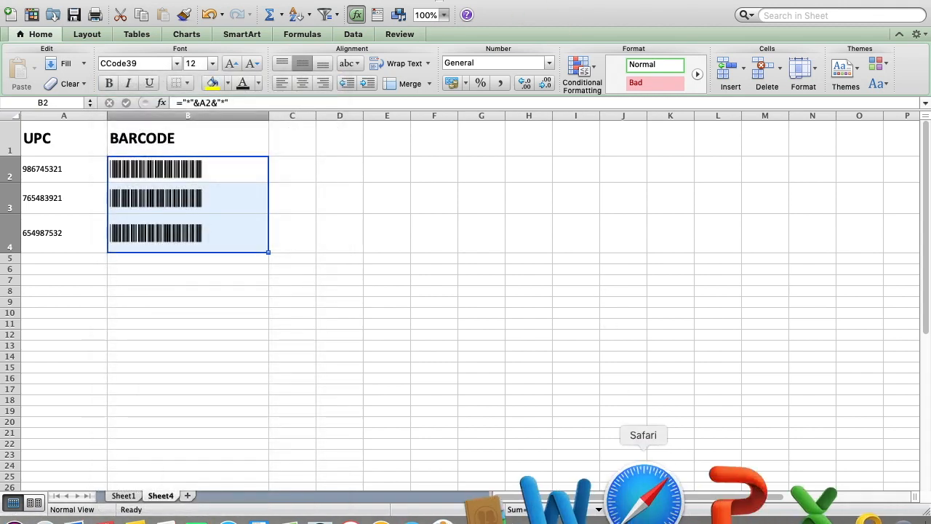
# Switch from Excel to Safari, showing dafont.com
pyautogui.click(643, 488)
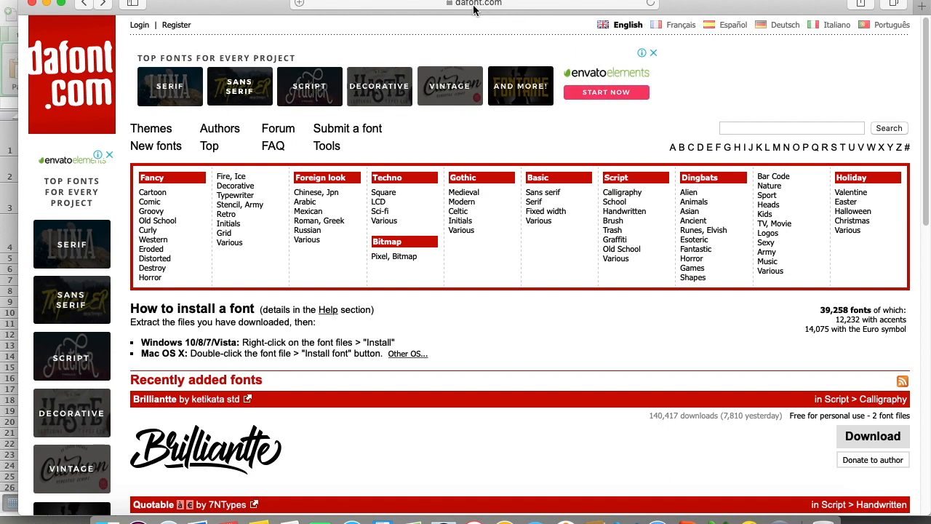
pyautogui.moveTo(773, 178)
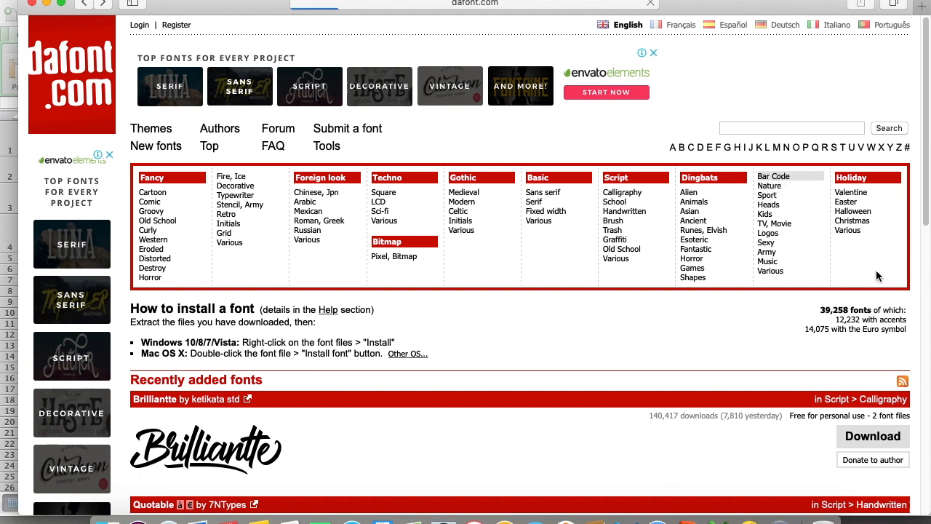
# Open dafont's Bar Code category and scroll down to CCode39 by Mark Tan
pyautogui.click(773, 176)
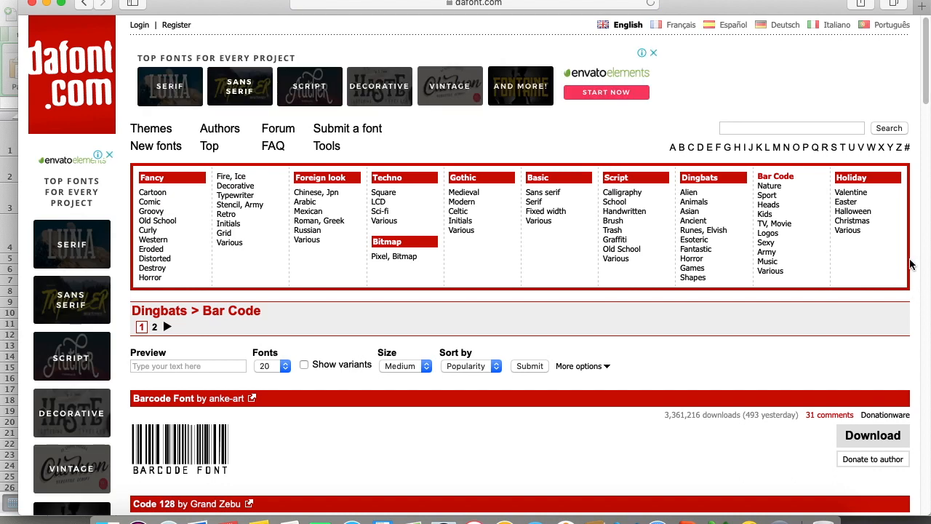
pyautogui.moveTo(913, 248)
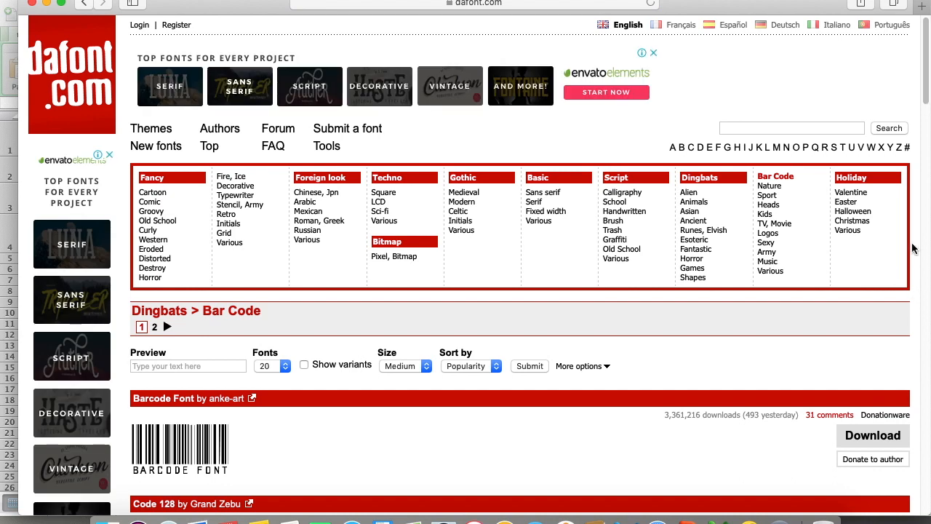
pyautogui.scroll(-3)
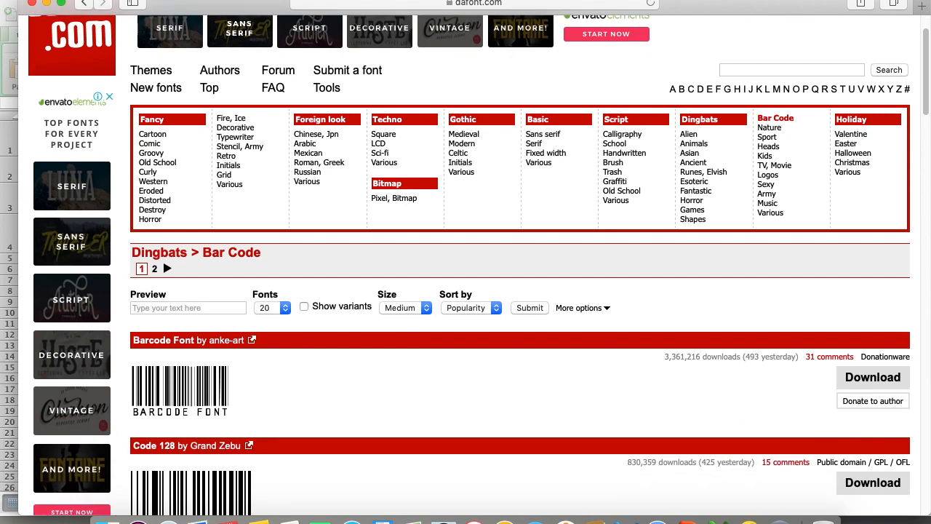
pyautogui.scroll(-3)
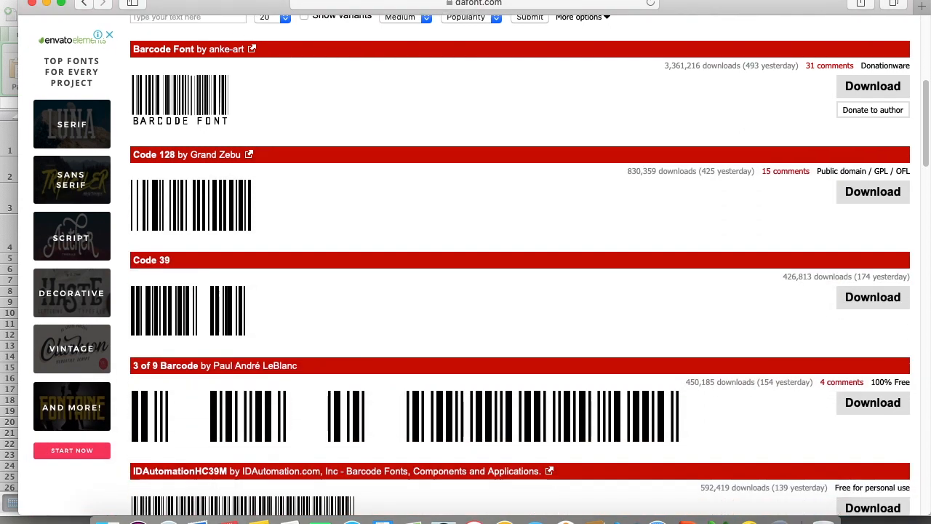
pyautogui.scroll(-3)
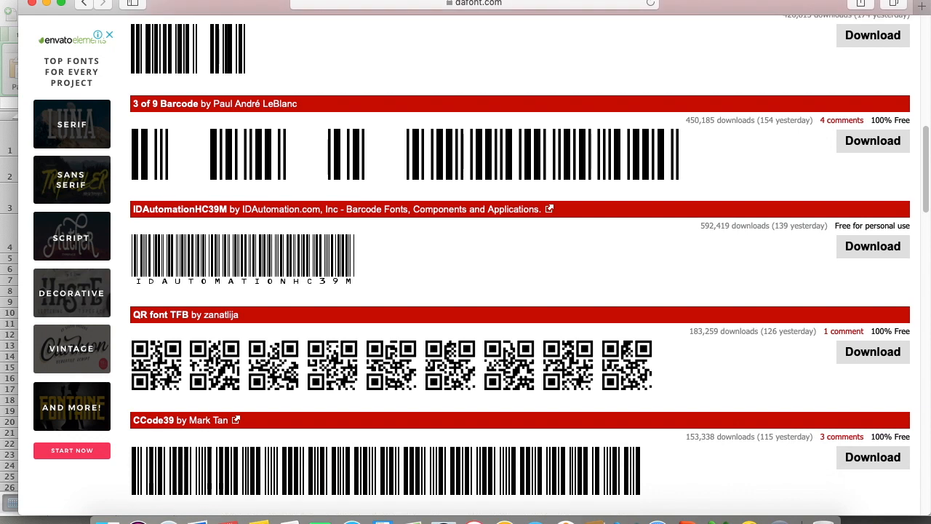
pyautogui.scroll(-3)
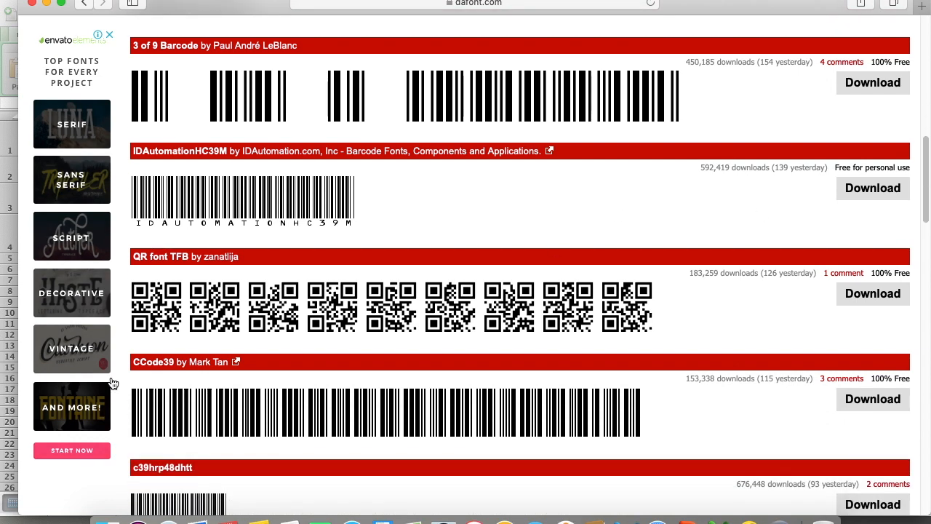
pyautogui.moveTo(182, 362)
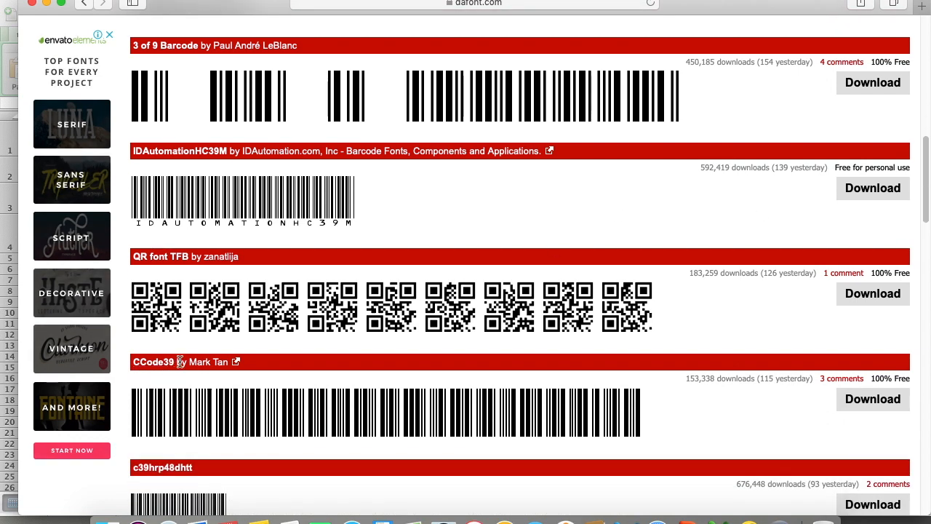
pyautogui.moveTo(303, 355)
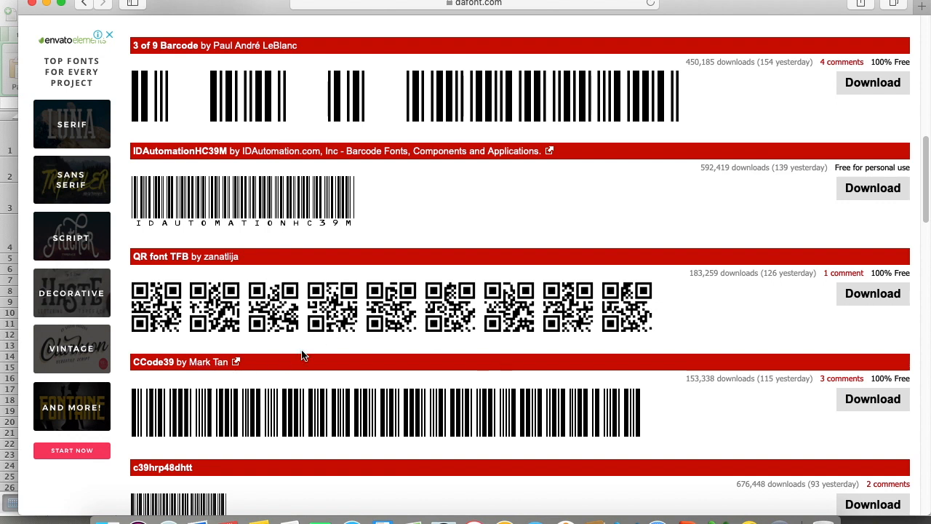
pyautogui.moveTo(345, 413)
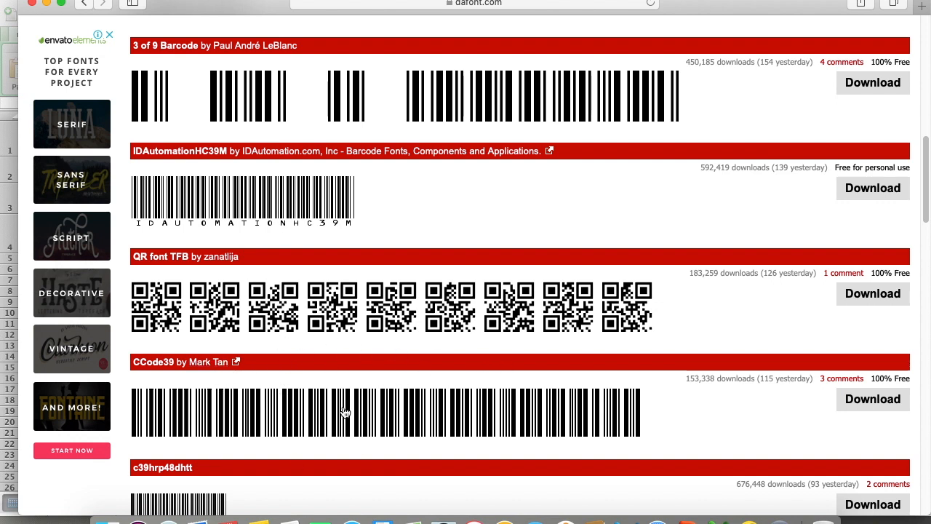
pyautogui.moveTo(254, 200)
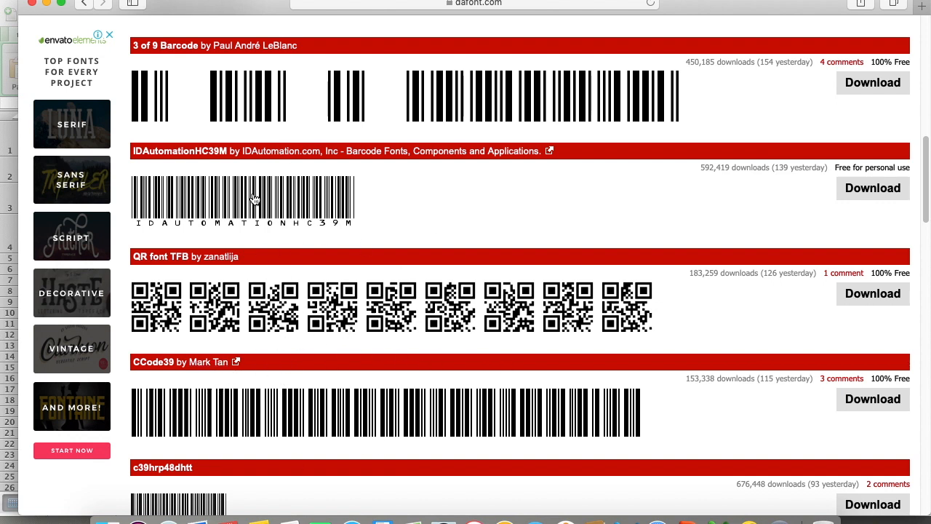
pyautogui.moveTo(606, 332)
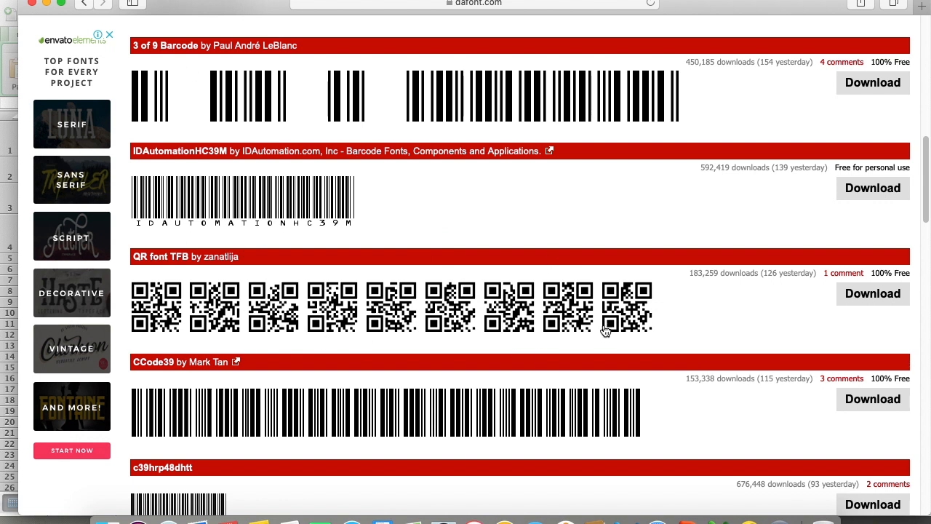
pyautogui.moveTo(719, 244)
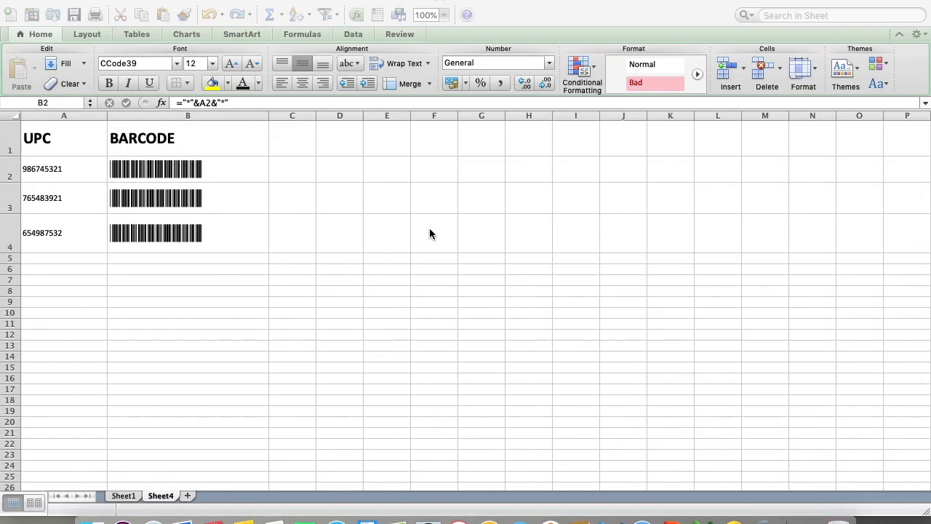
pyautogui.moveTo(140, 303)
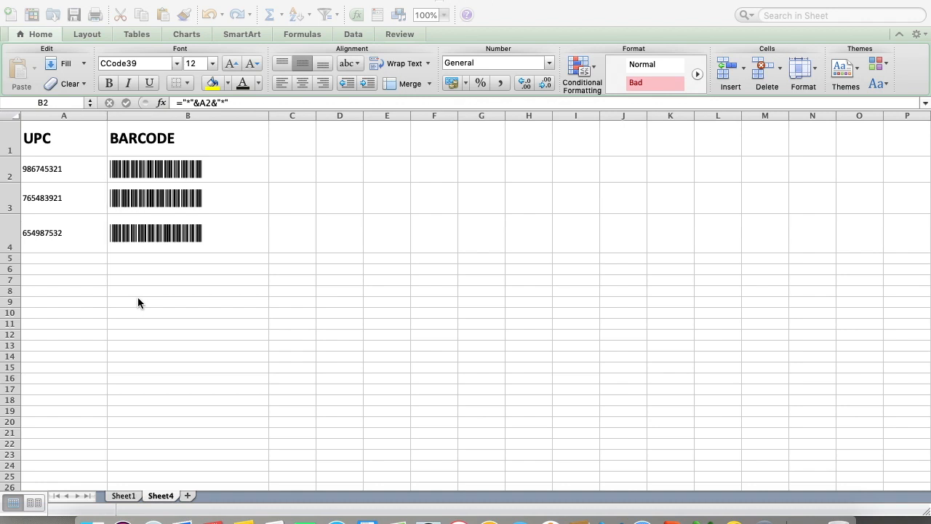
pyautogui.moveTo(65, 185)
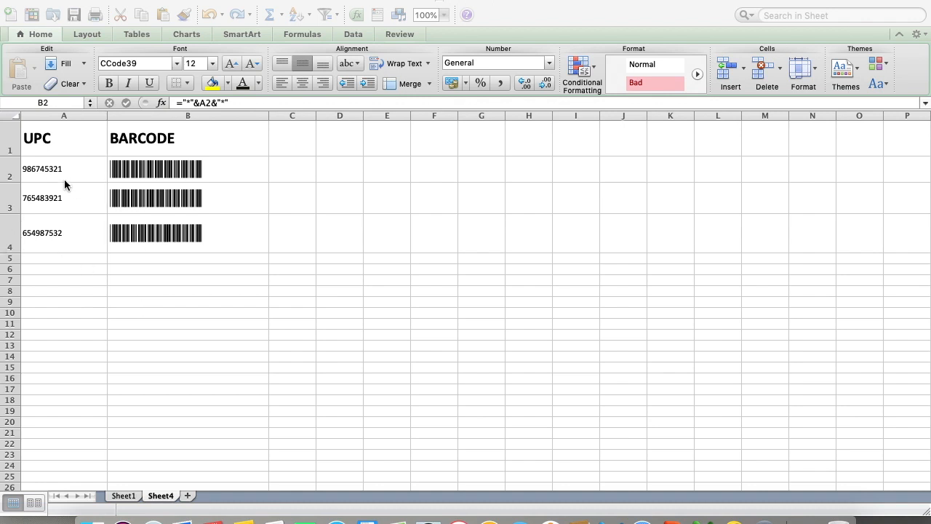
pyautogui.moveTo(181, 169)
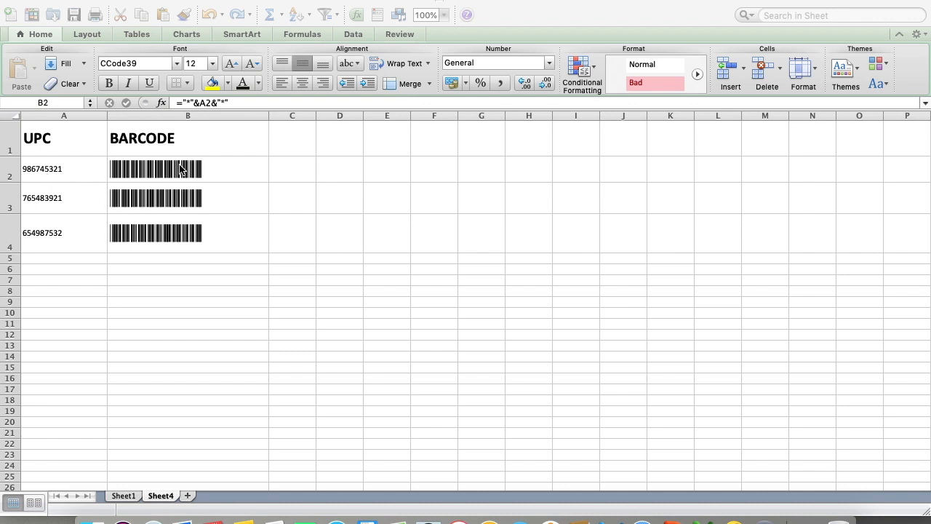
pyautogui.moveTo(209, 194)
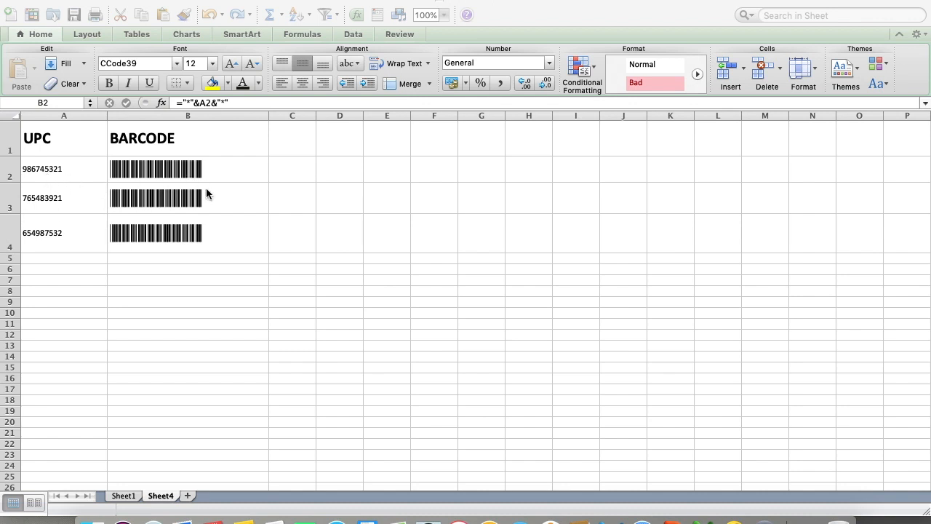
pyautogui.moveTo(216, 379)
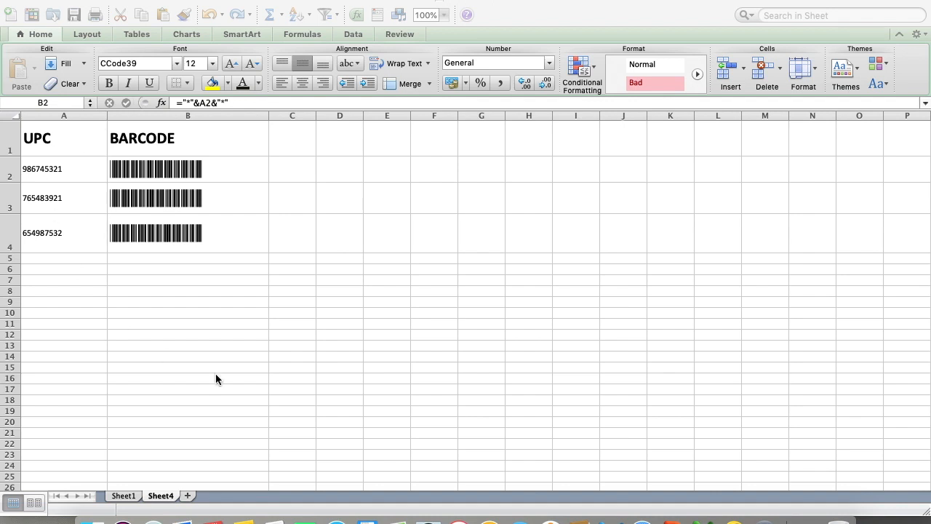
pyautogui.moveTo(144, 162)
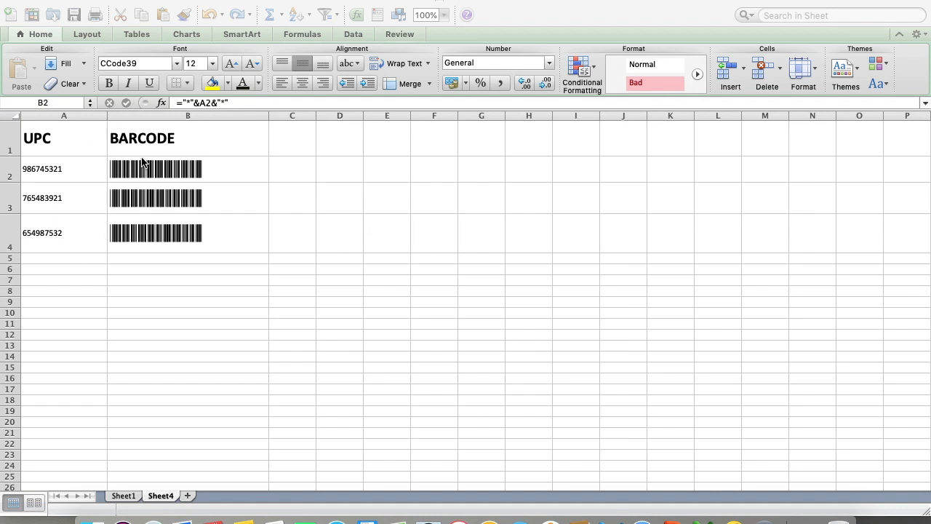
pyautogui.moveTo(133, 229)
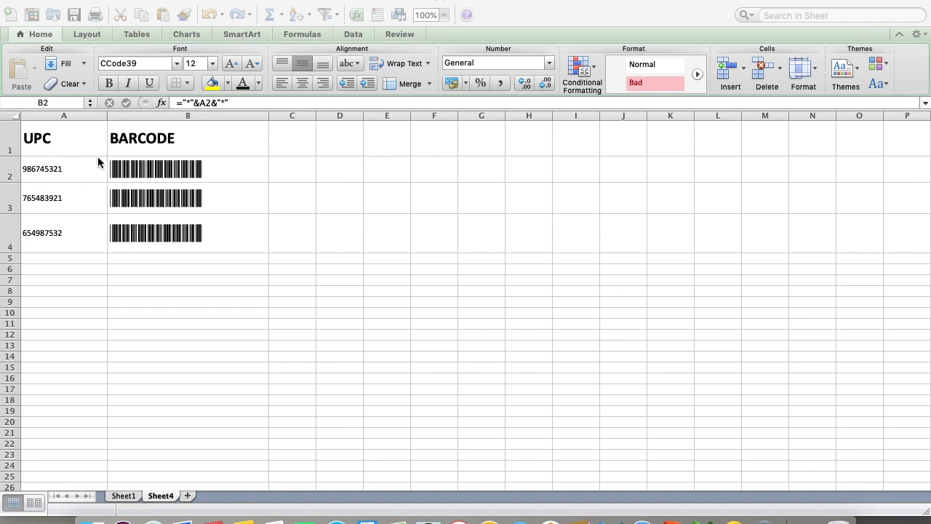
pyautogui.moveTo(582, 156)
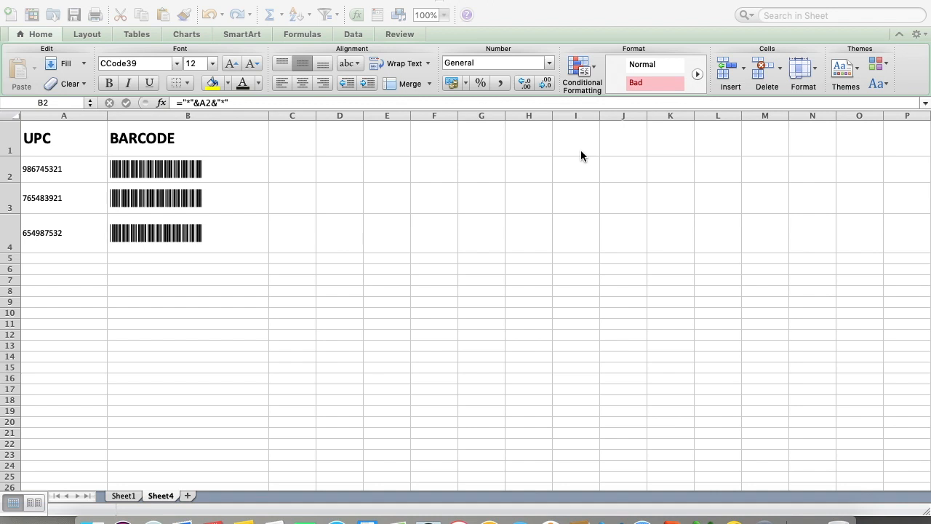
pyautogui.moveTo(578, 358)
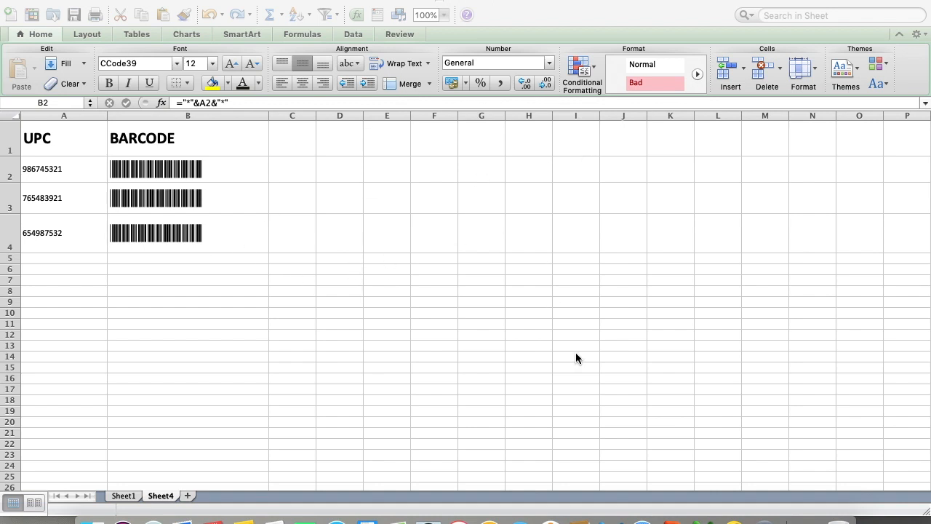